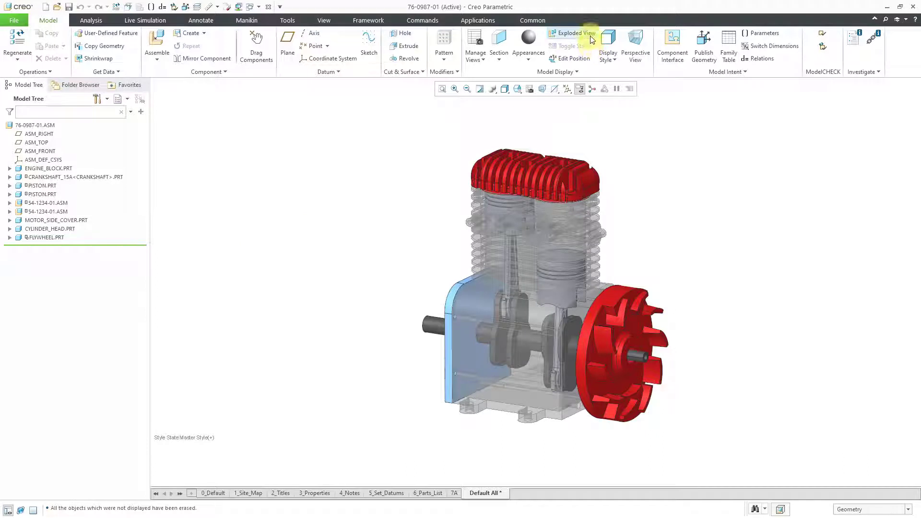
{"action": "mouse_move", "coordinate": [570, 33]}
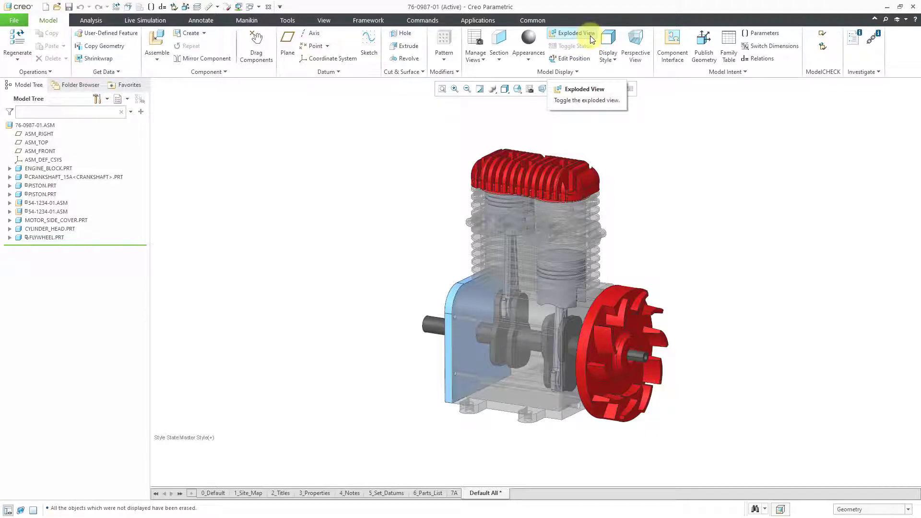
- Toggle the engine assembly between exploded and assembled views
{"action": "left_click", "coordinate": [571, 33]}
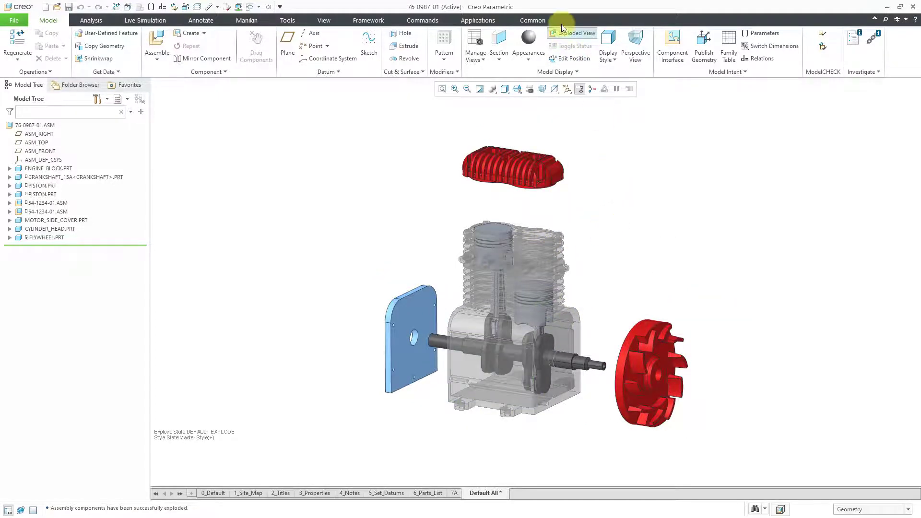
{"action": "left_click", "coordinate": [576, 34]}
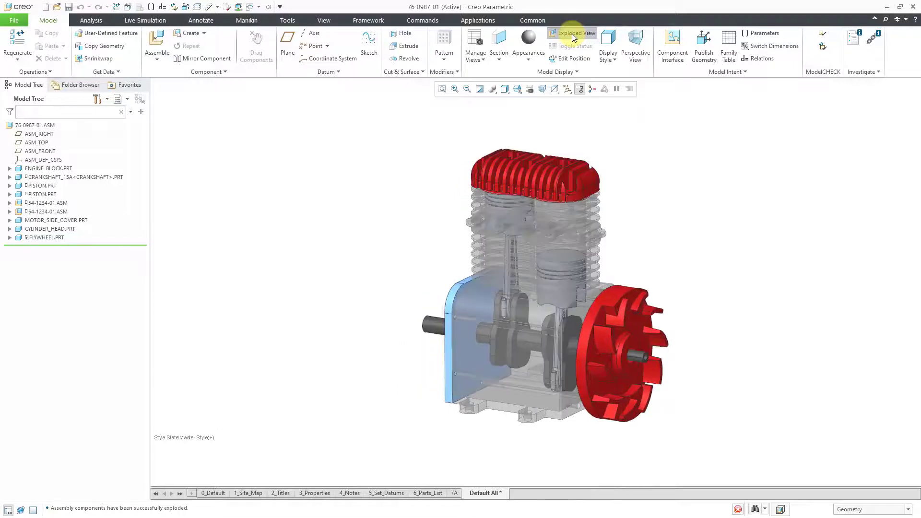
{"action": "left_click", "coordinate": [575, 33]}
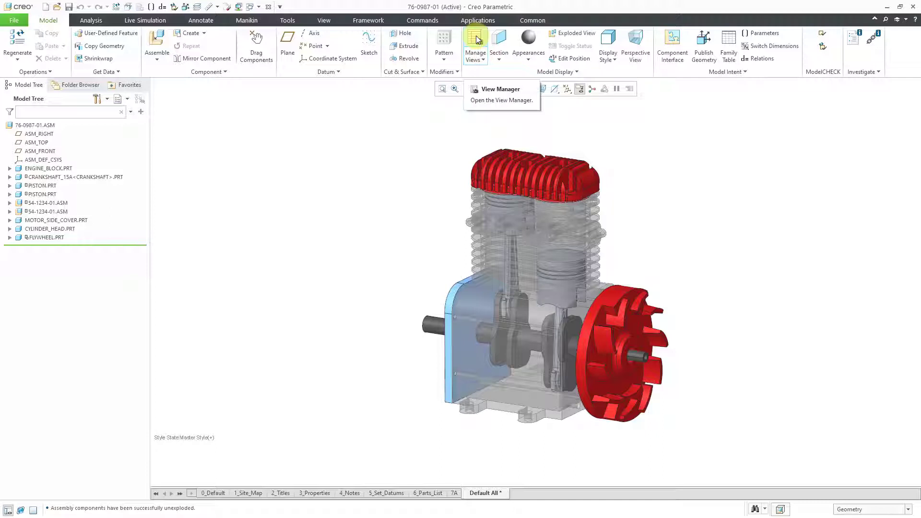
- Create a new explode state, Exp0001, in View Manager's Explode tab
{"action": "left_click", "coordinate": [474, 44]}
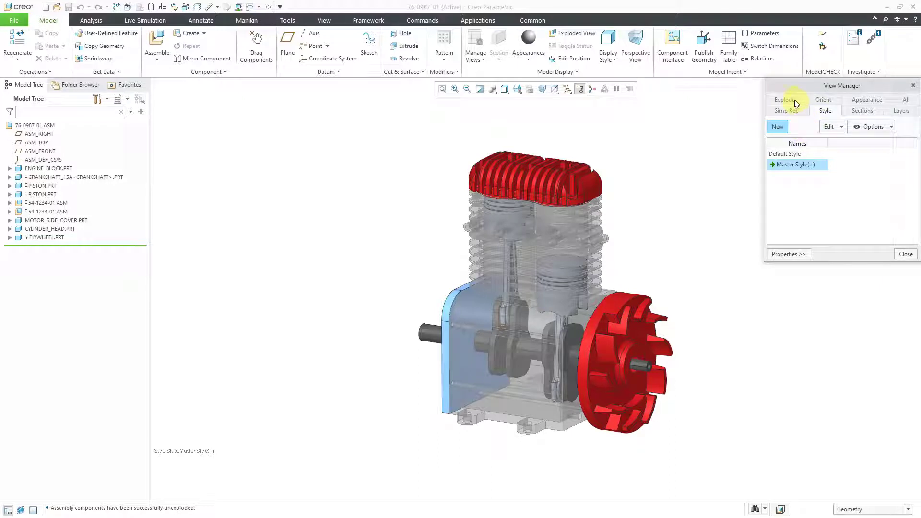
{"action": "left_click", "coordinate": [784, 99]}
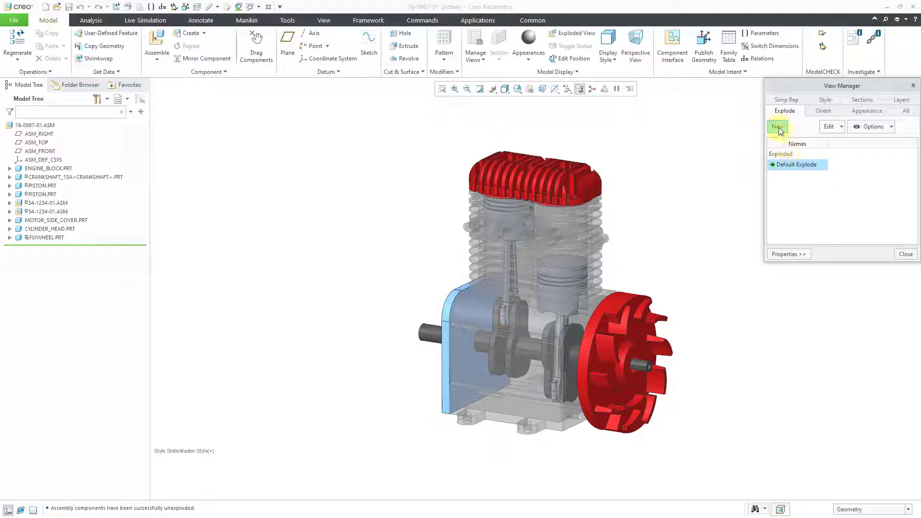
{"action": "mouse_move", "coordinate": [776, 127]}
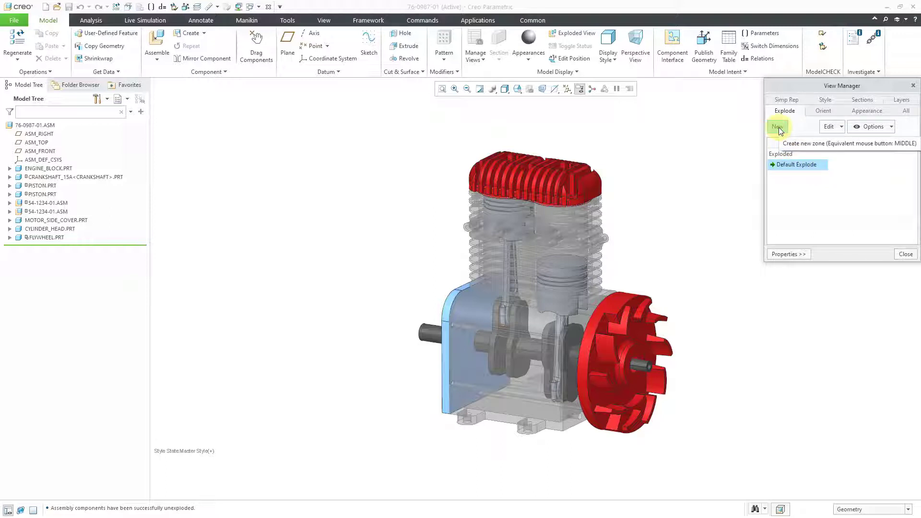
{"action": "left_click", "coordinate": [777, 126]}
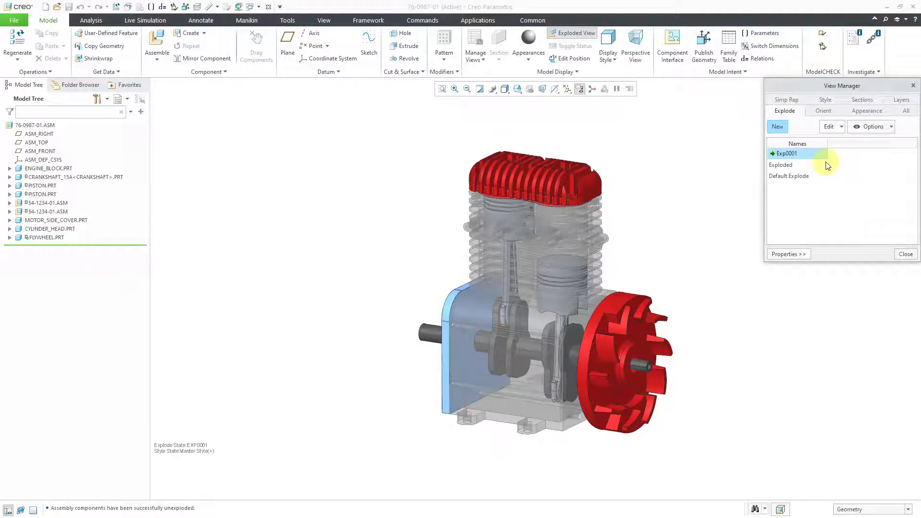
{"action": "left_click", "coordinate": [829, 127]}
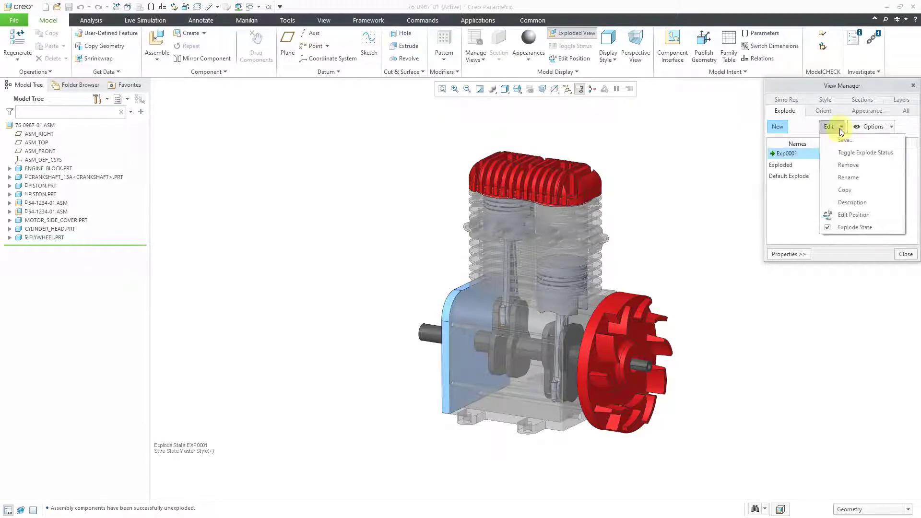
{"action": "mouse_move", "coordinate": [851, 202]}
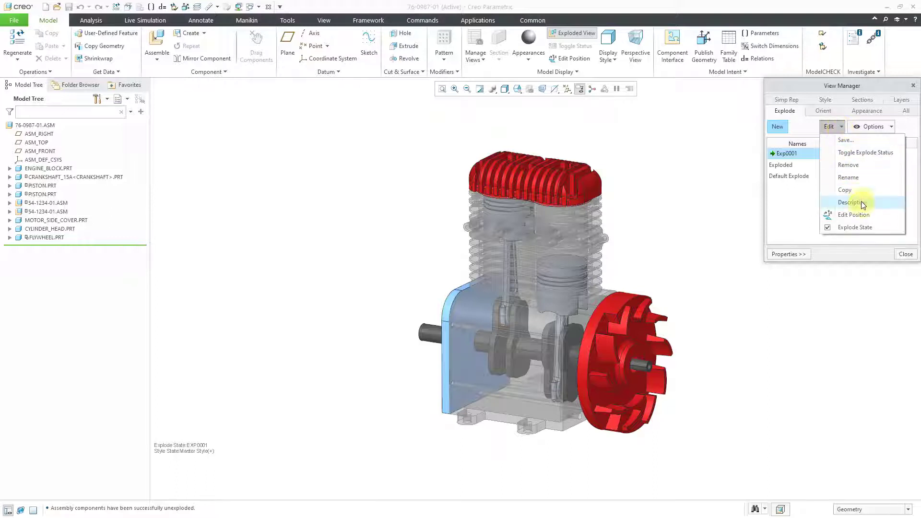
{"action": "mouse_move", "coordinate": [853, 214]}
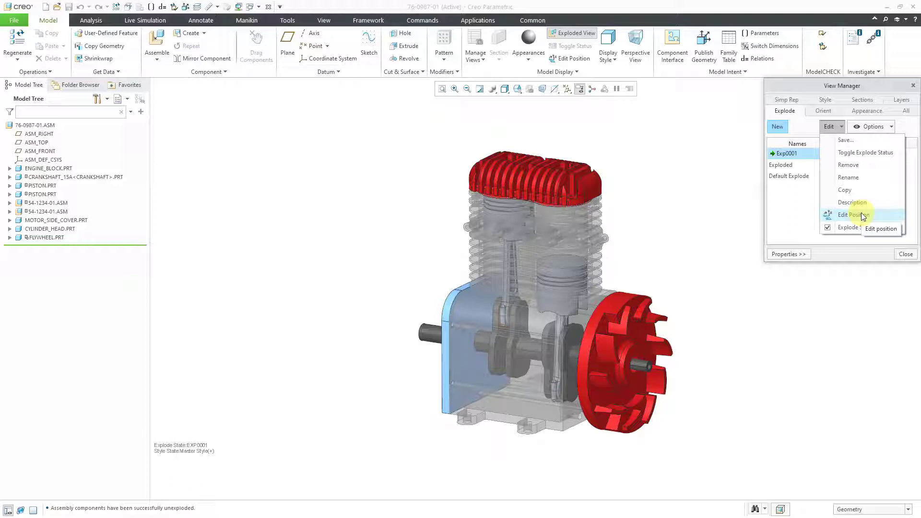
- Drag the flywheel out along the crankshaft axis and the motor side cover to the left
{"action": "left_click", "coordinate": [853, 214]}
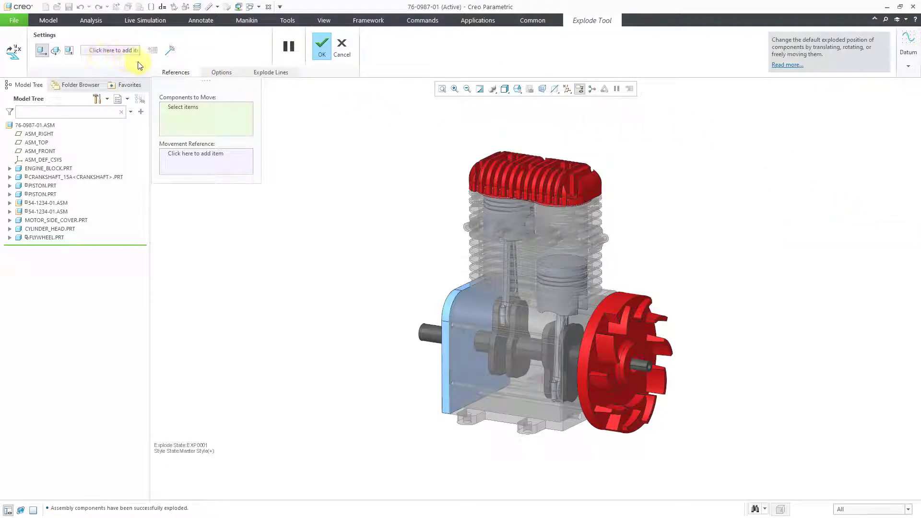
{"action": "mouse_move", "coordinate": [377, 262]}
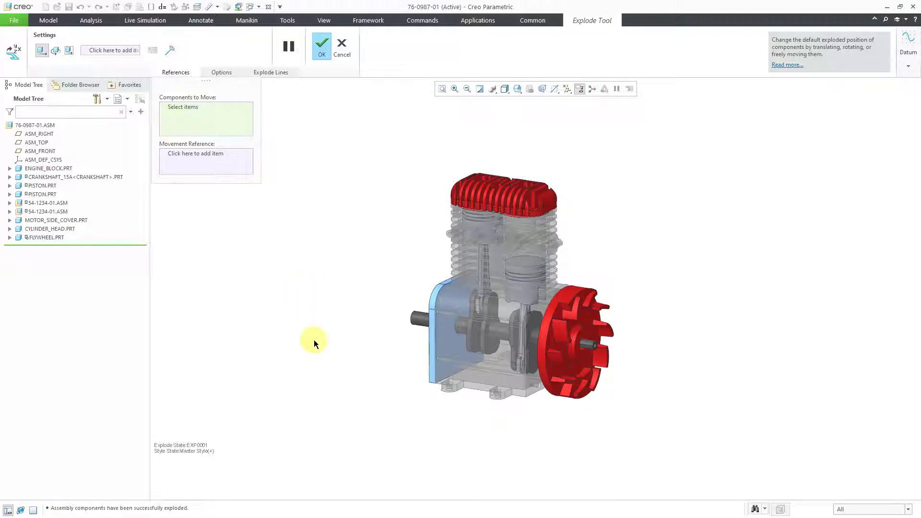
{"action": "mouse_move", "coordinate": [558, 439]}
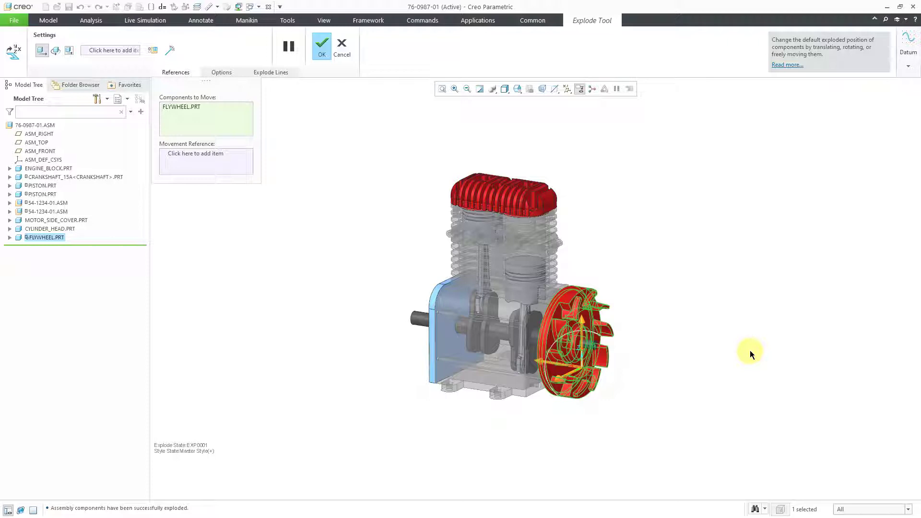
{"action": "mouse_move", "coordinate": [640, 434]}
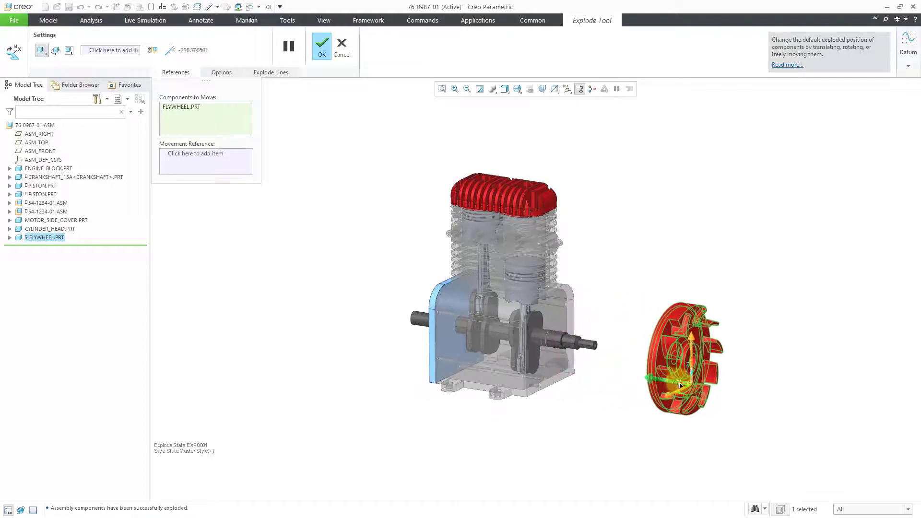
{"action": "left_click_drag", "start_coordinate": [681, 381], "coordinate": [713, 364]}
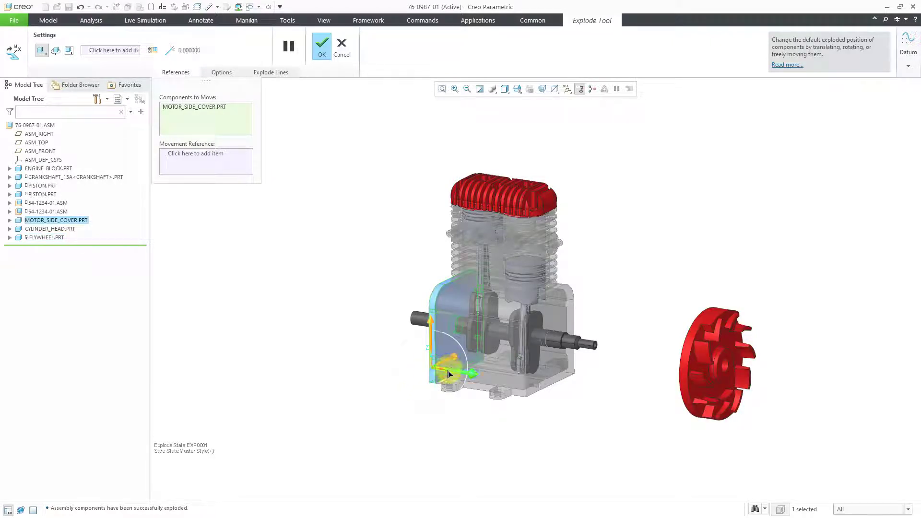
{"action": "left_click_drag", "start_coordinate": [449, 373], "coordinate": [212, 326]}
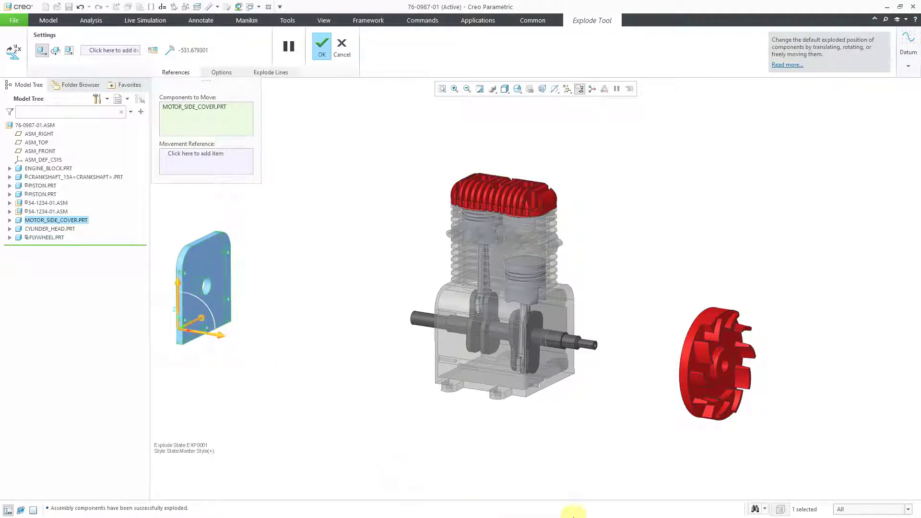
{"action": "mouse_move", "coordinate": [627, 385]}
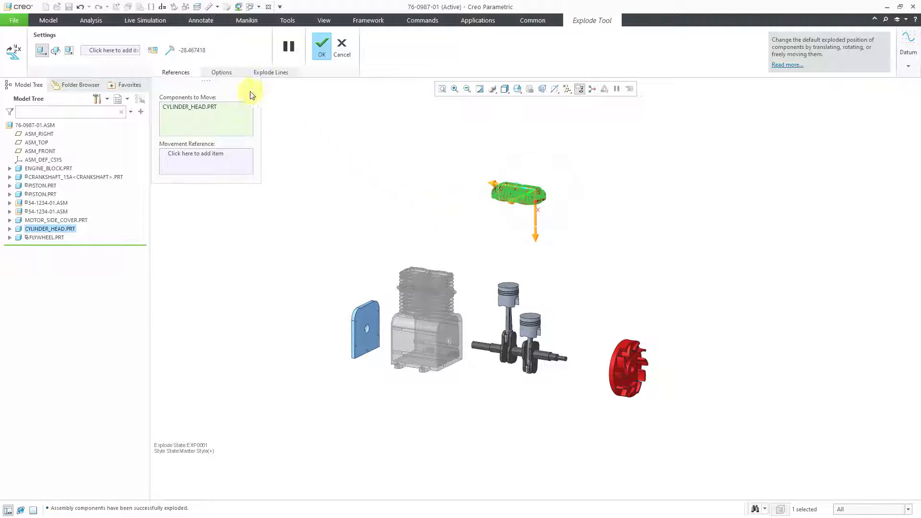
- Show the Explode Tool's movement options to check the motion increment
{"action": "left_click", "coordinate": [222, 73]}
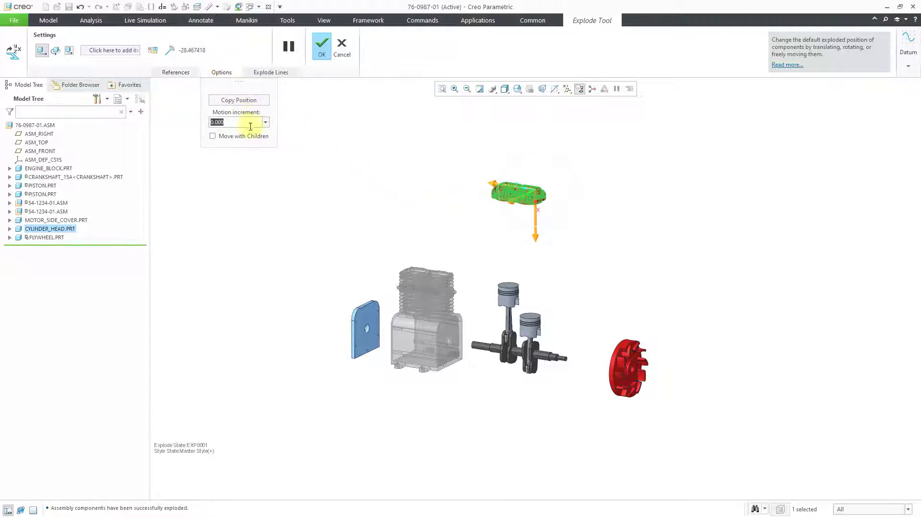
{"action": "mouse_move", "coordinate": [246, 131]}
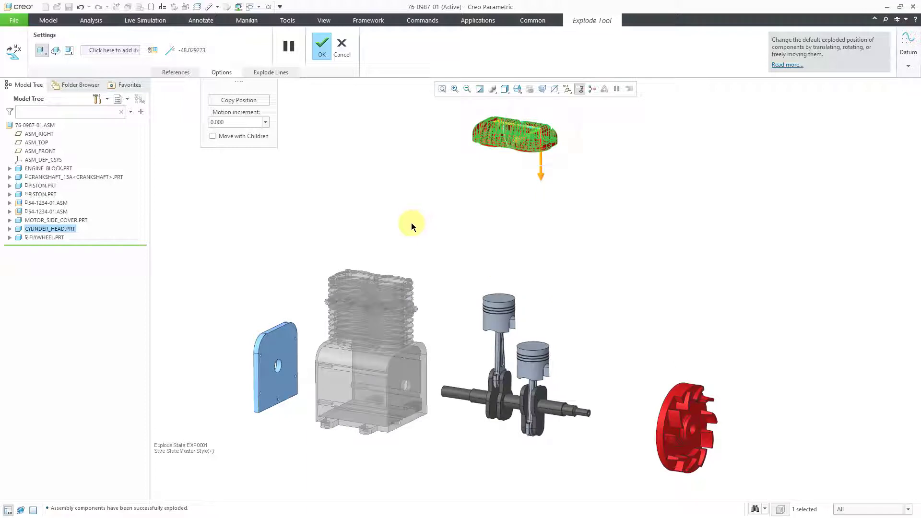
{"action": "mouse_move", "coordinate": [125, 204]}
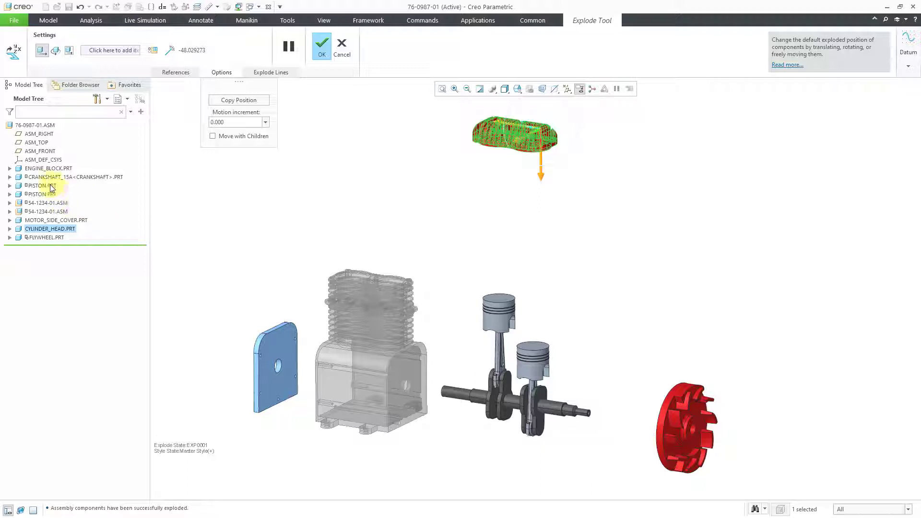
- Select both pistons and connecting rod assemblies and lift them off the crankshaft
{"action": "left_click", "coordinate": [39, 186]}
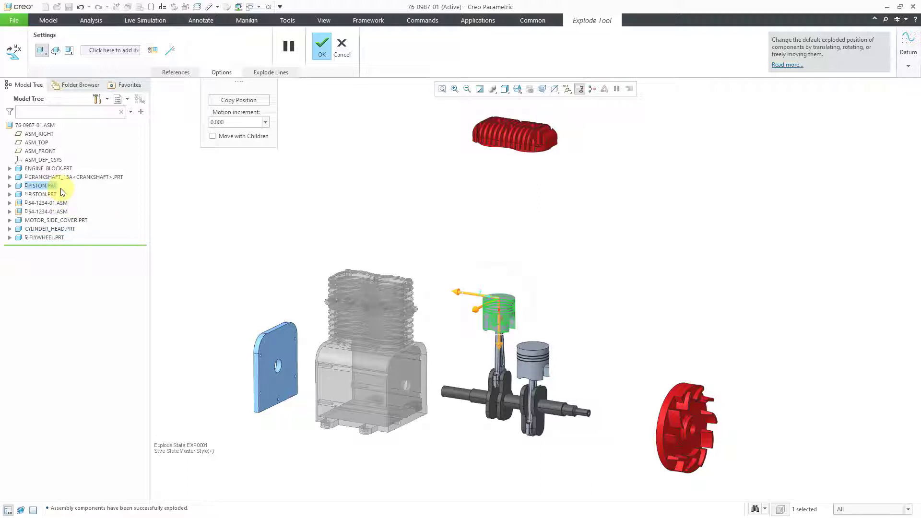
{"action": "left_click", "coordinate": [42, 194]}
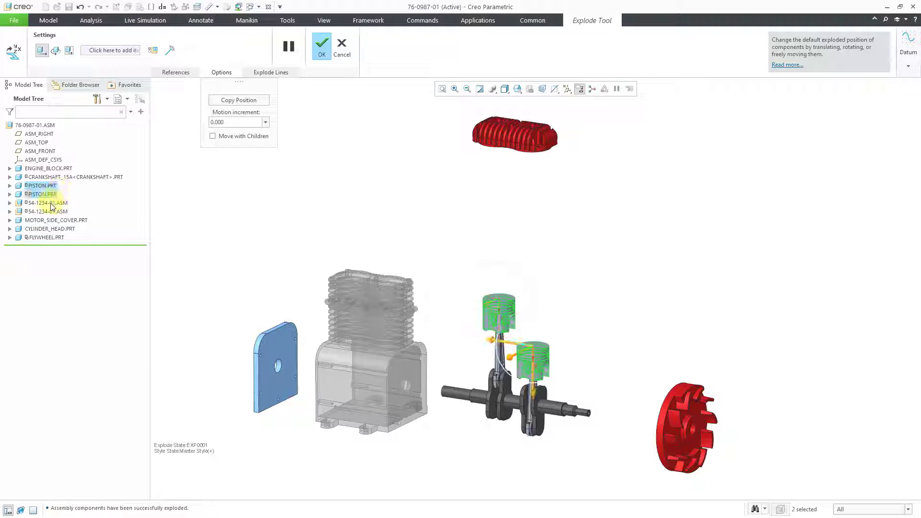
{"action": "left_click", "coordinate": [46, 211]}
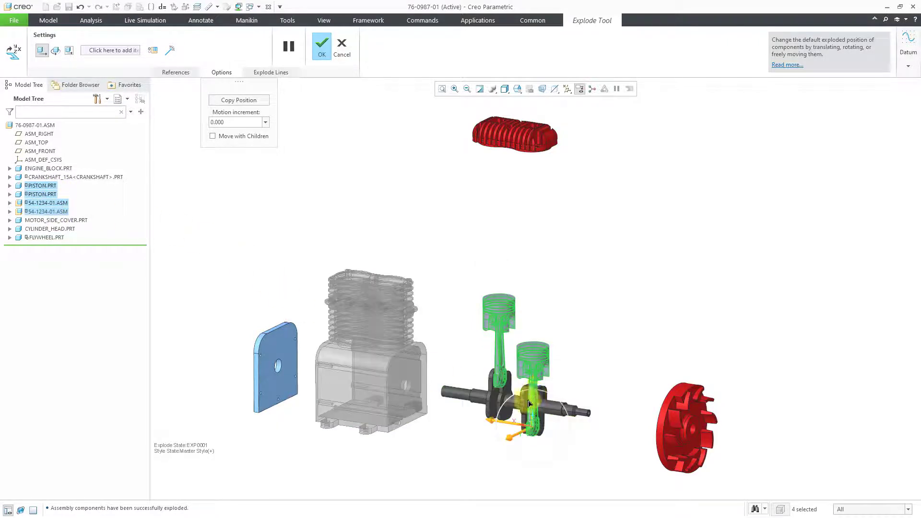
{"action": "left_click_drag", "start_coordinate": [528, 403], "coordinate": [527, 304]}
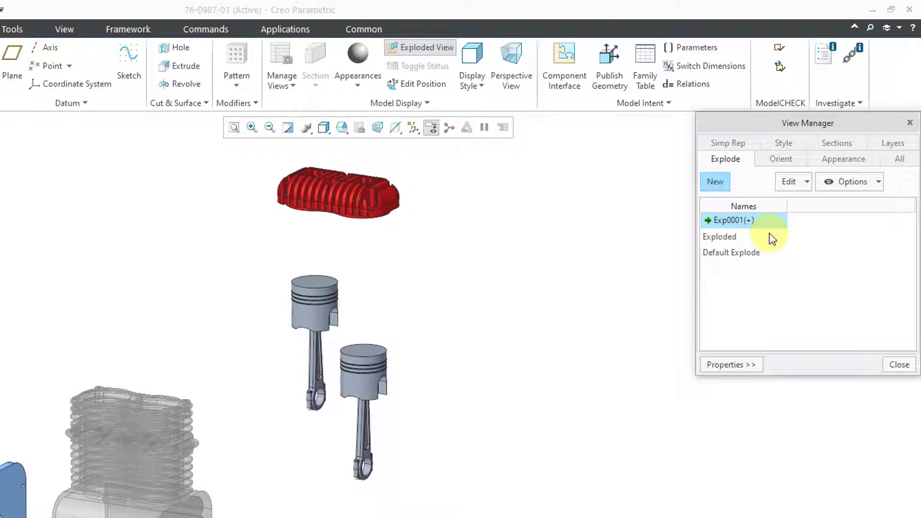
{"action": "mouse_move", "coordinate": [772, 240]}
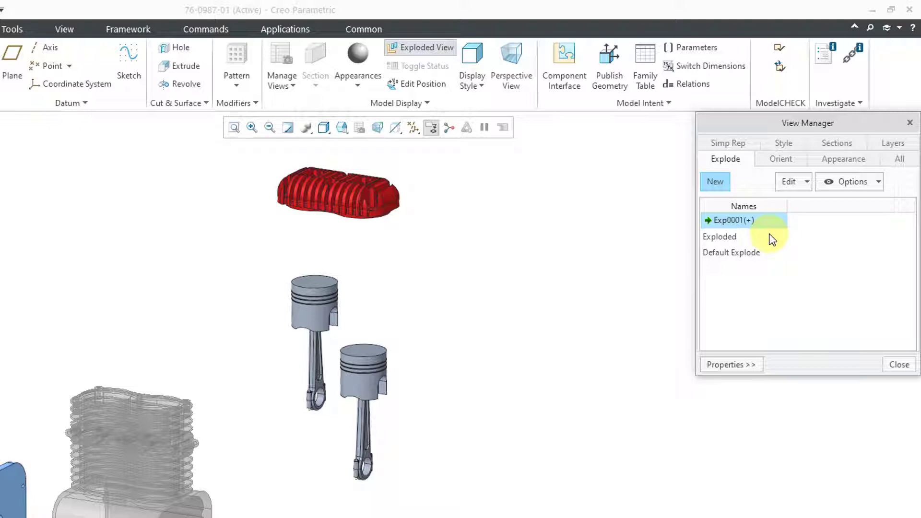
- Save Exp0001 with its style and close View Manager
{"action": "right_click", "coordinate": [734, 220]}
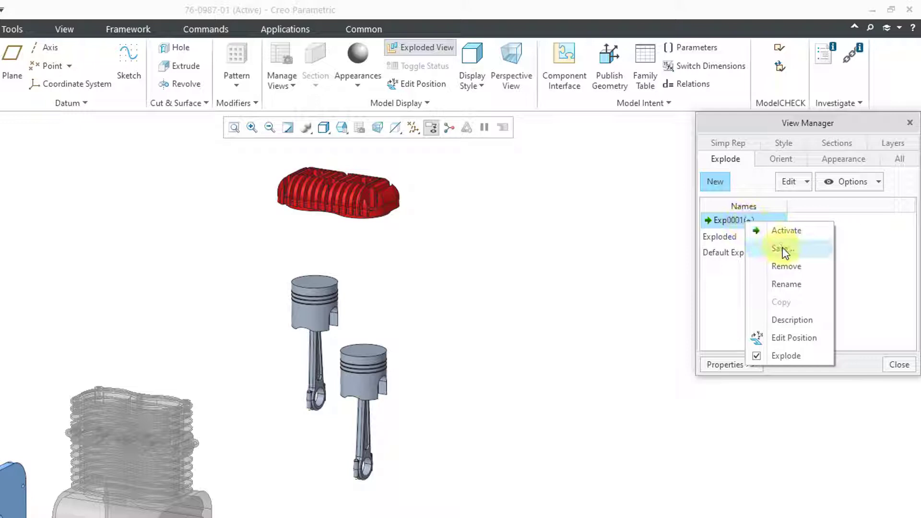
{"action": "left_click", "coordinate": [780, 248]}
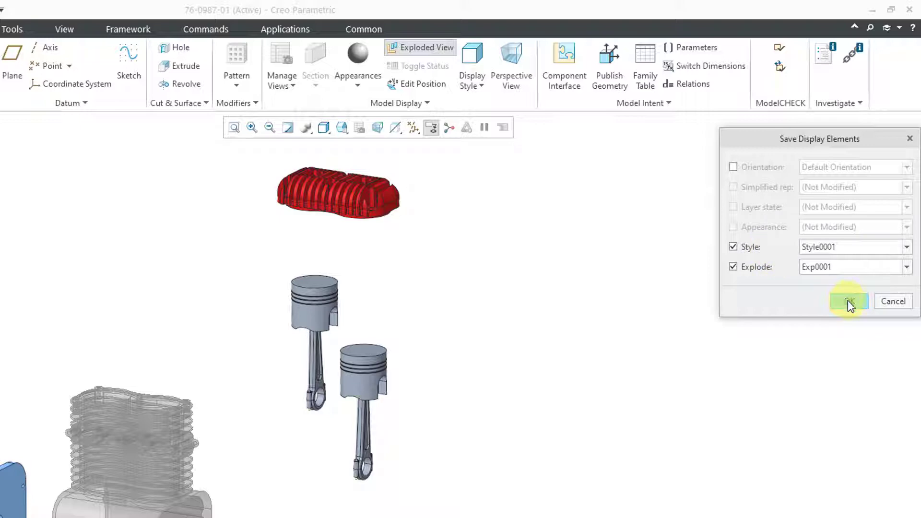
{"action": "left_click", "coordinate": [848, 301]}
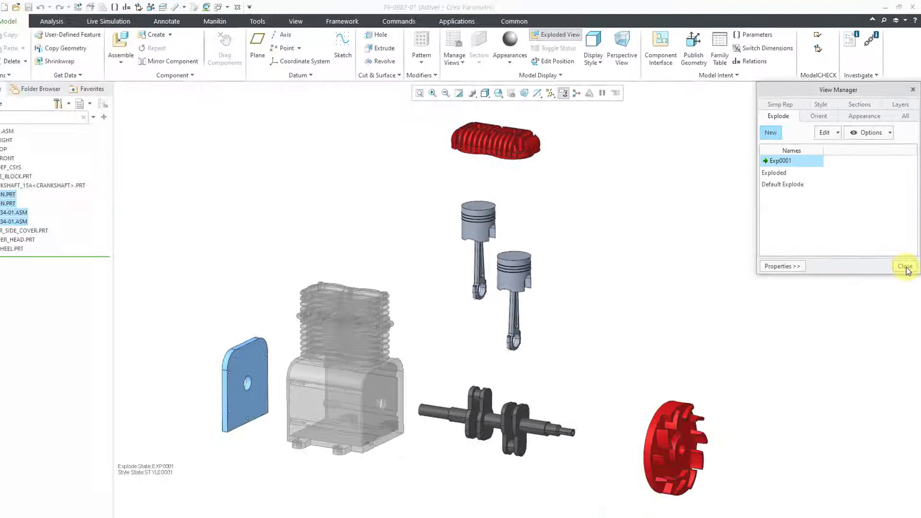
{"action": "left_click", "coordinate": [905, 266]}
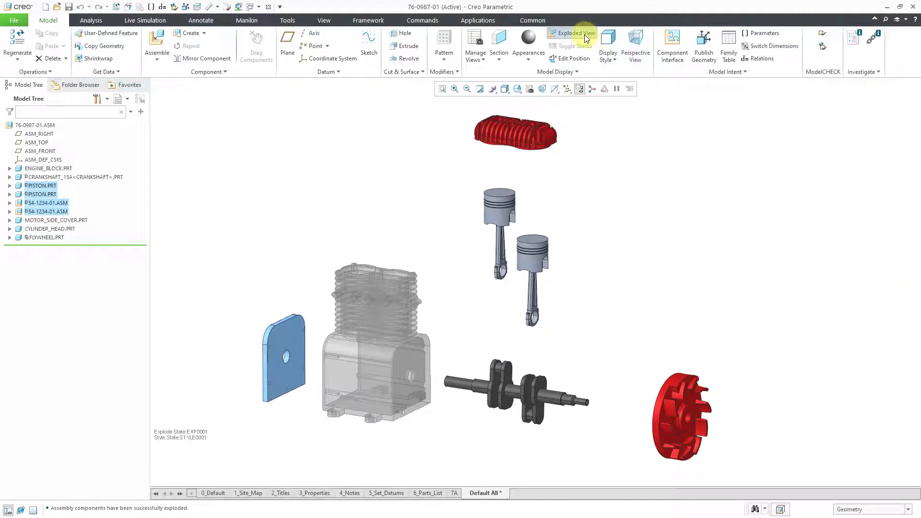
- Toggle Exploded View on and off, leaving the engine assembled
{"action": "left_click", "coordinate": [571, 33]}
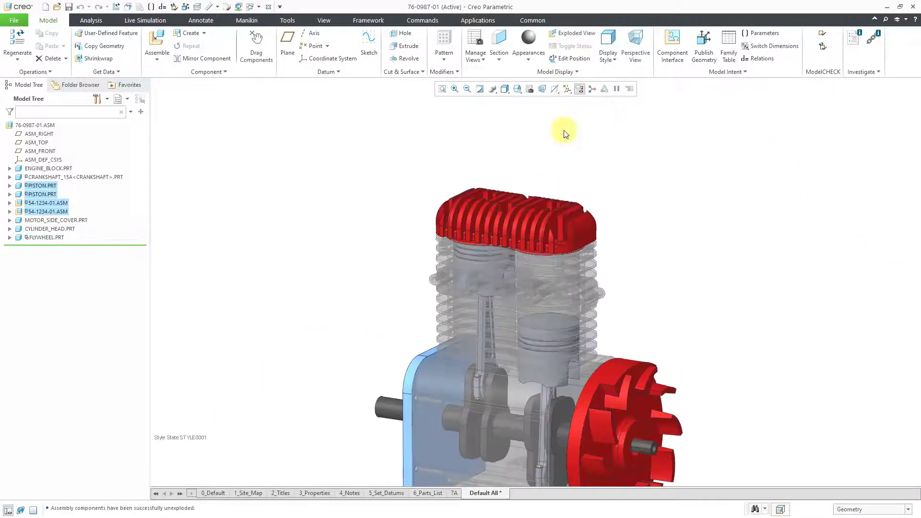
{"action": "left_click", "coordinate": [576, 33]}
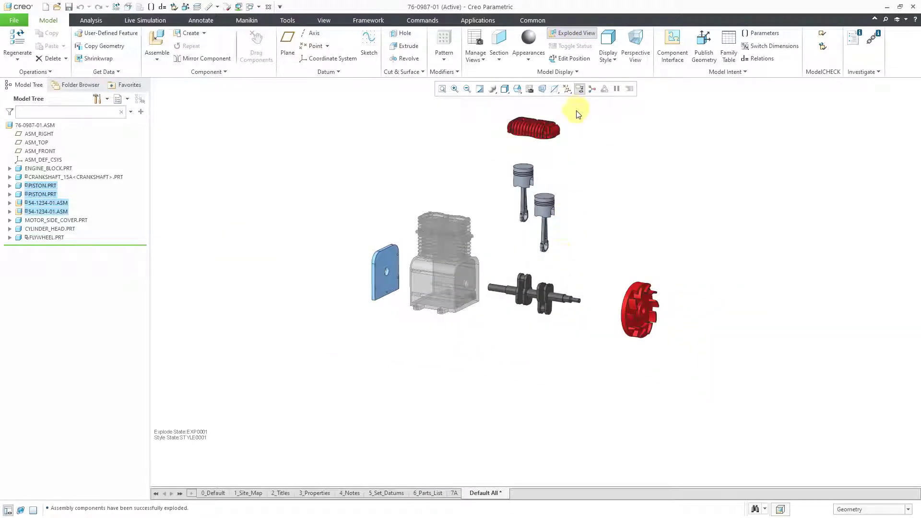
{"action": "left_click", "coordinate": [575, 33]}
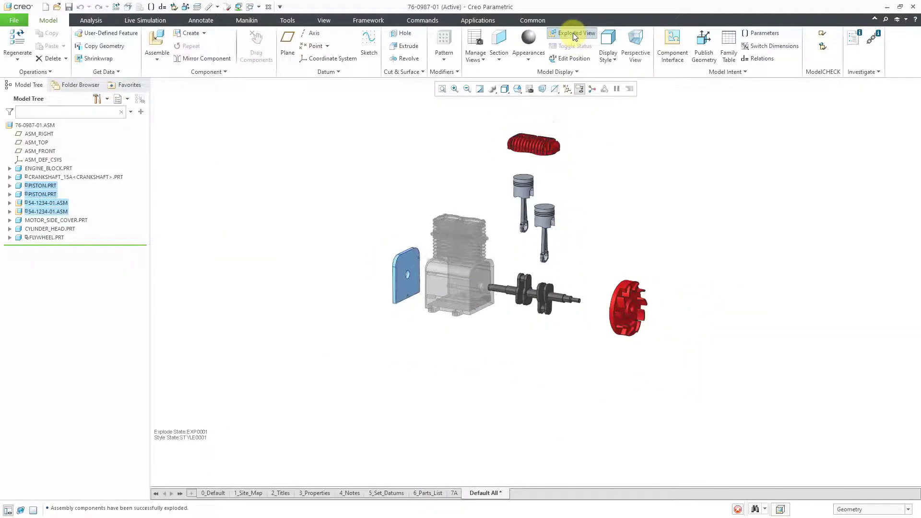
{"action": "left_click", "coordinate": [574, 33]}
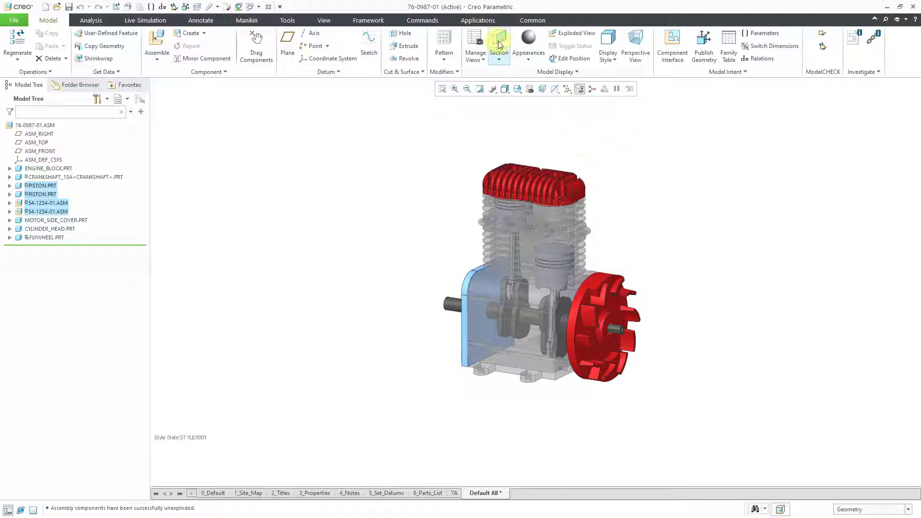
- Launch the Mechanism application from the Applications tab
{"action": "left_click", "coordinate": [478, 20]}
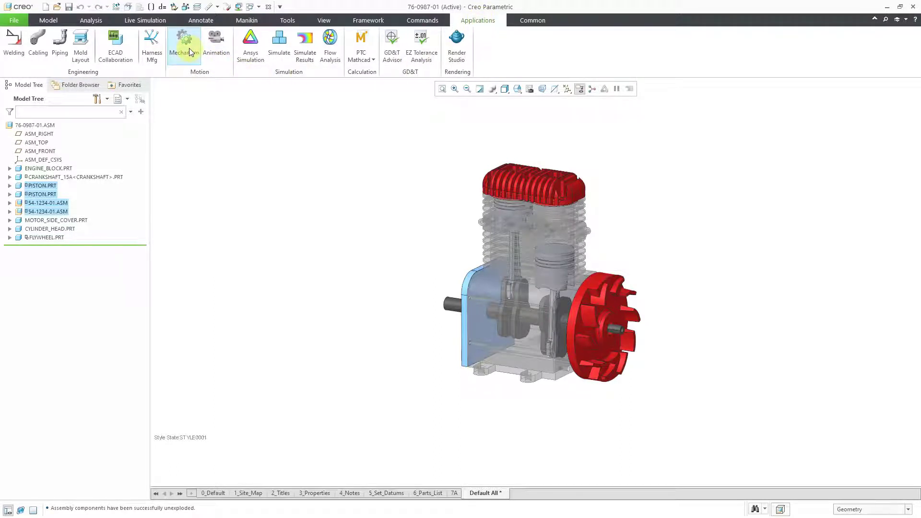
{"action": "left_click", "coordinate": [184, 44]}
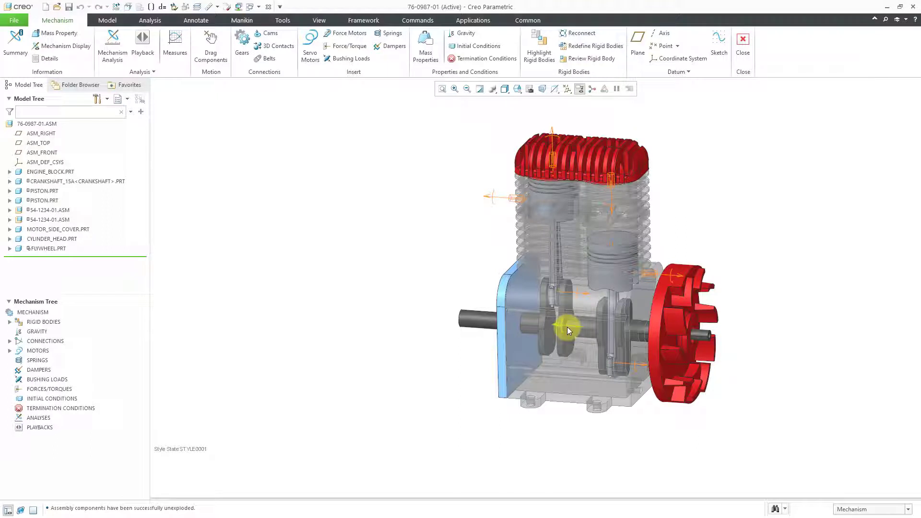
{"action": "mouse_move", "coordinate": [567, 329]}
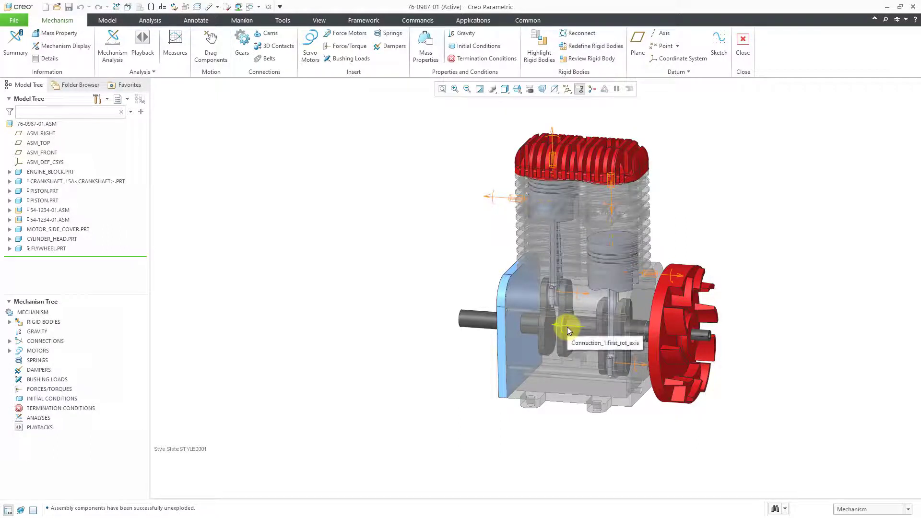
- Start a servo motor on the crankshaft axis Connection_1.first_rot_axis
{"action": "left_click", "coordinate": [567, 329]}
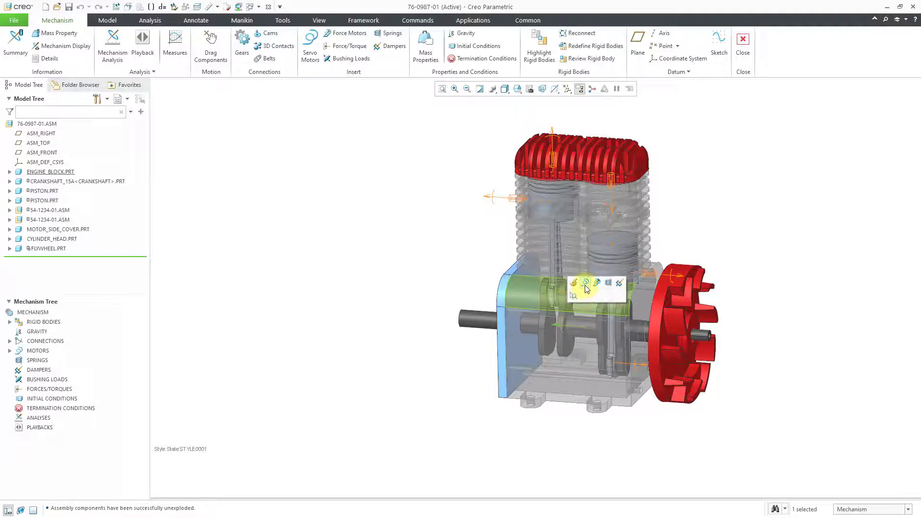
{"action": "mouse_move", "coordinate": [584, 283]}
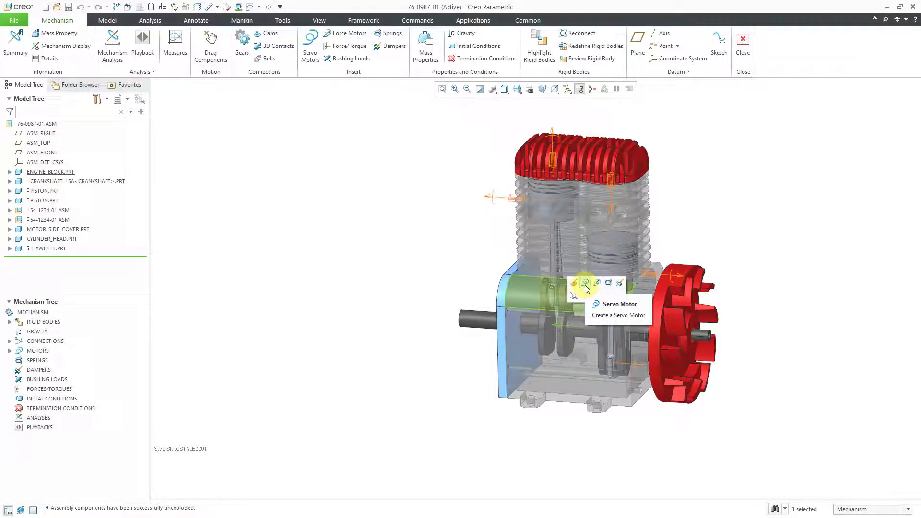
{"action": "left_click", "coordinate": [585, 283]}
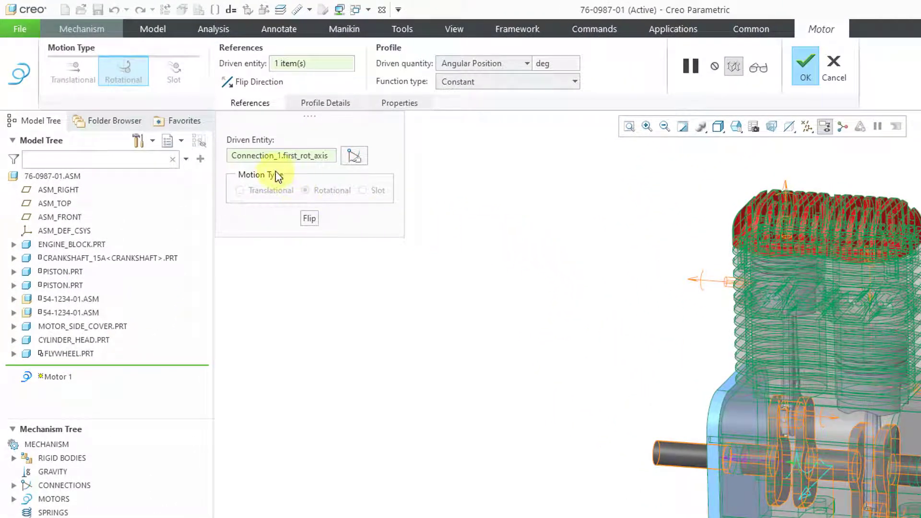
{"action": "mouse_move", "coordinate": [304, 177]}
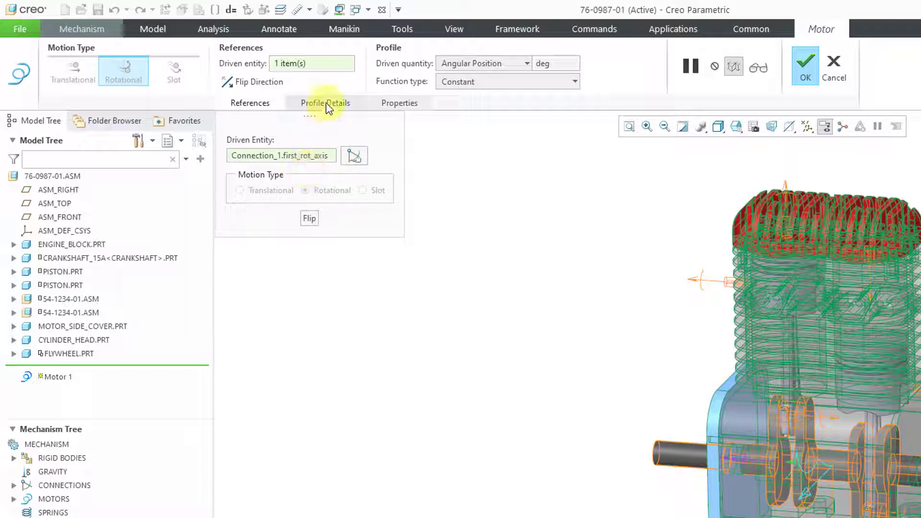
- Drive Motor 1 by angular velocity with a constant function, A = 360 deg/sec
{"action": "left_click", "coordinate": [325, 102]}
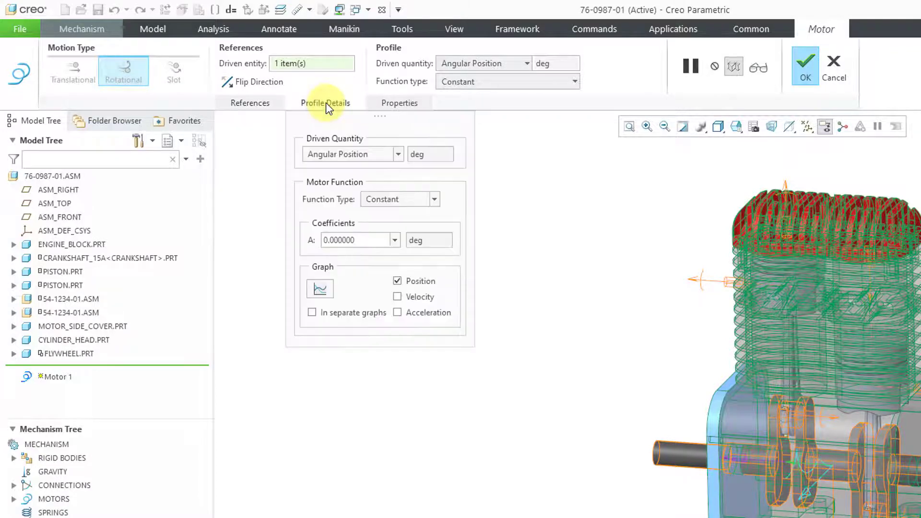
{"action": "mouse_move", "coordinate": [369, 121]}
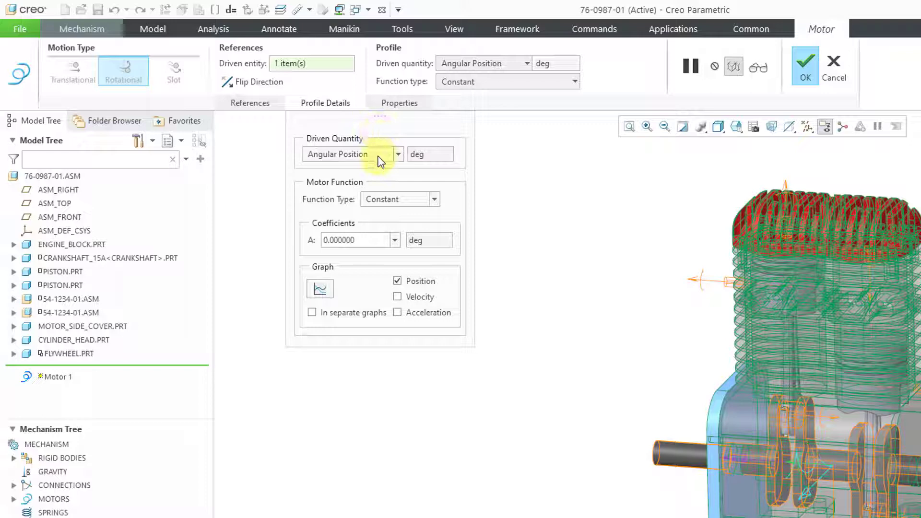
{"action": "left_click", "coordinate": [398, 154]}
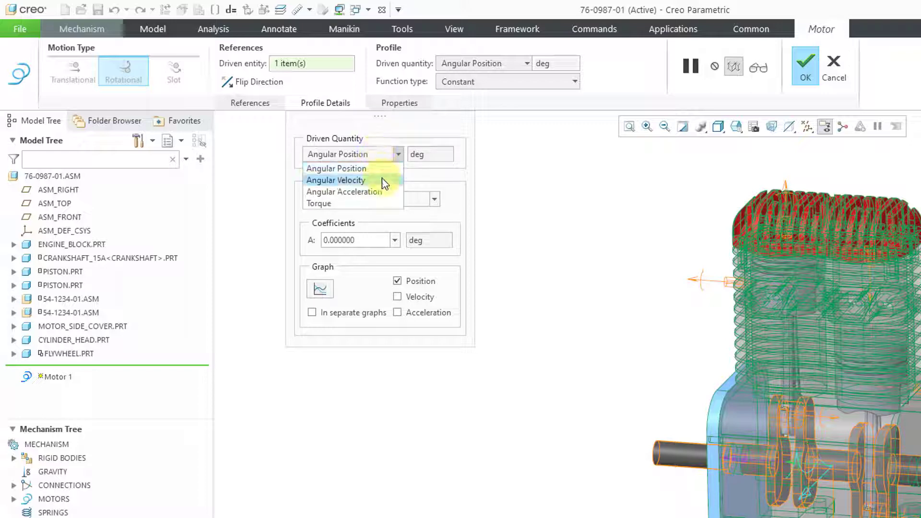
{"action": "left_click", "coordinate": [335, 180]}
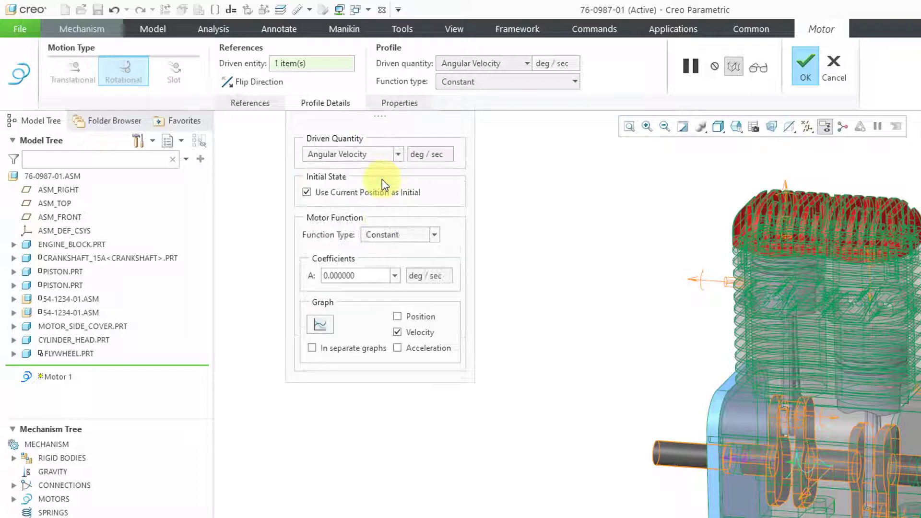
{"action": "mouse_move", "coordinate": [394, 214]}
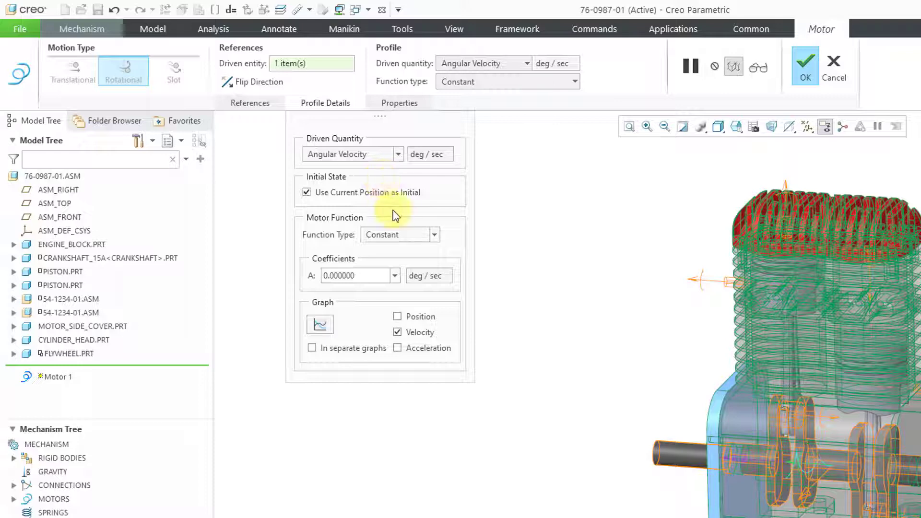
{"action": "mouse_move", "coordinate": [402, 238]}
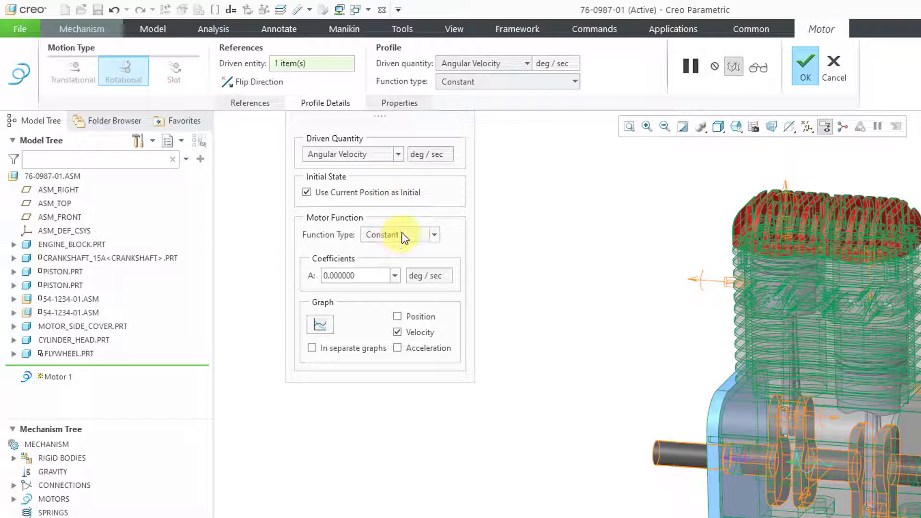
{"action": "left_click", "coordinate": [434, 235]}
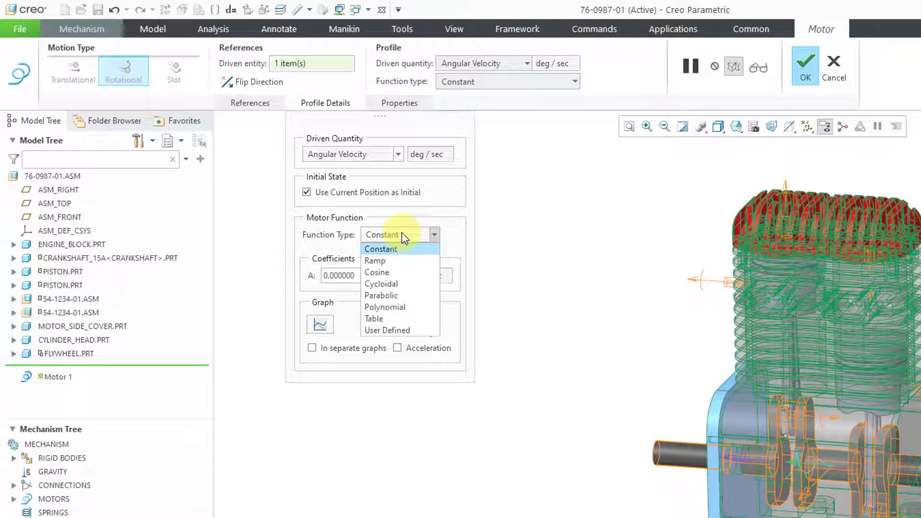
{"action": "left_click", "coordinate": [380, 248]}
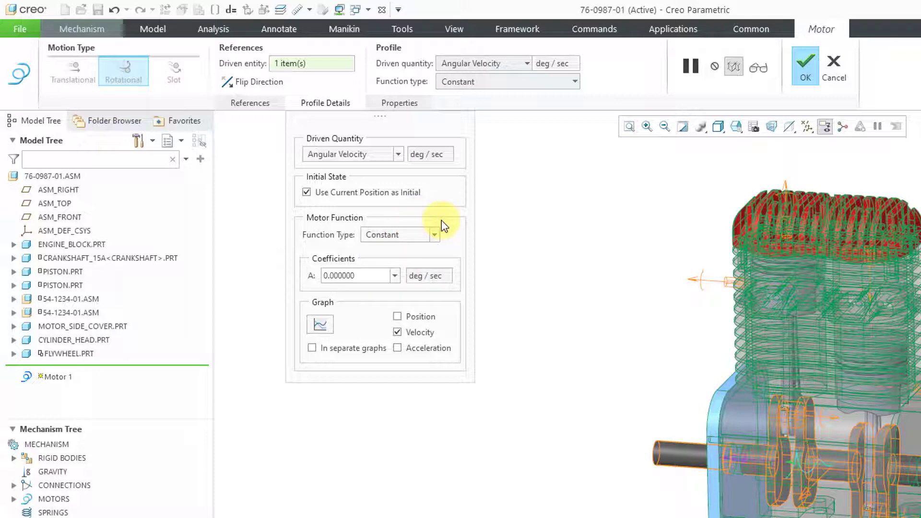
{"action": "mouse_move", "coordinate": [369, 304]}
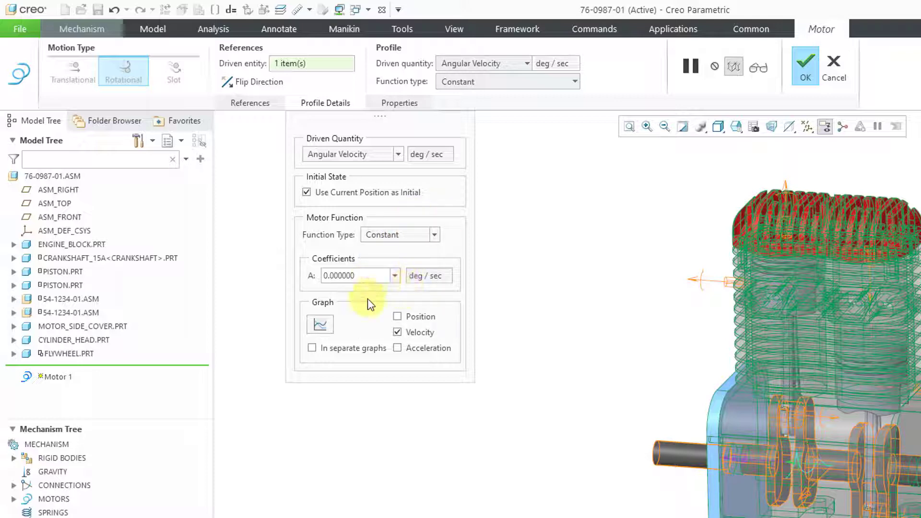
{"action": "left_click", "coordinate": [358, 275]}
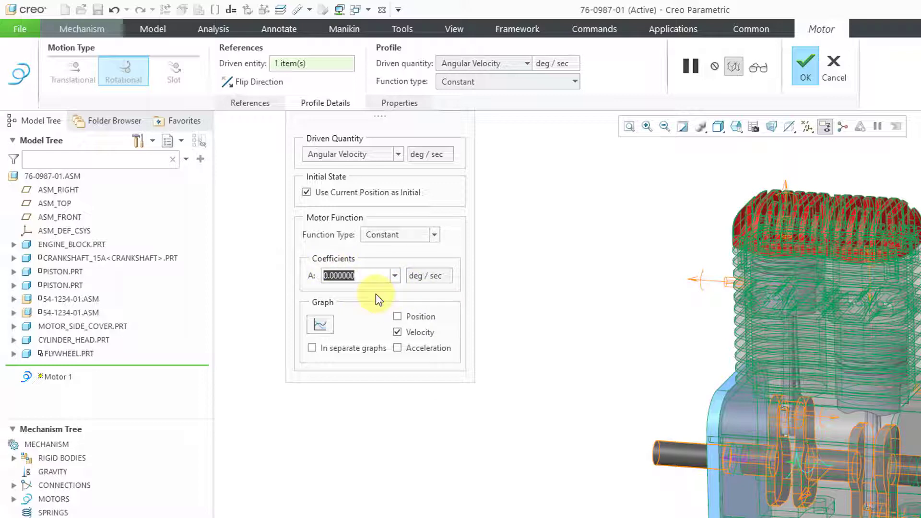
{"action": "type", "text": "360"}
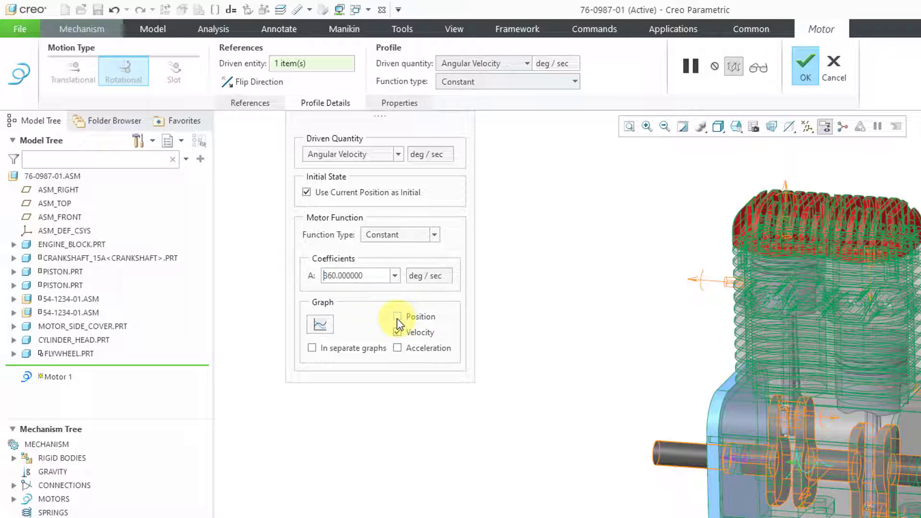
- Enable the position, velocity and acceleration plots and preview the motor graph
{"action": "left_click", "coordinate": [398, 317]}
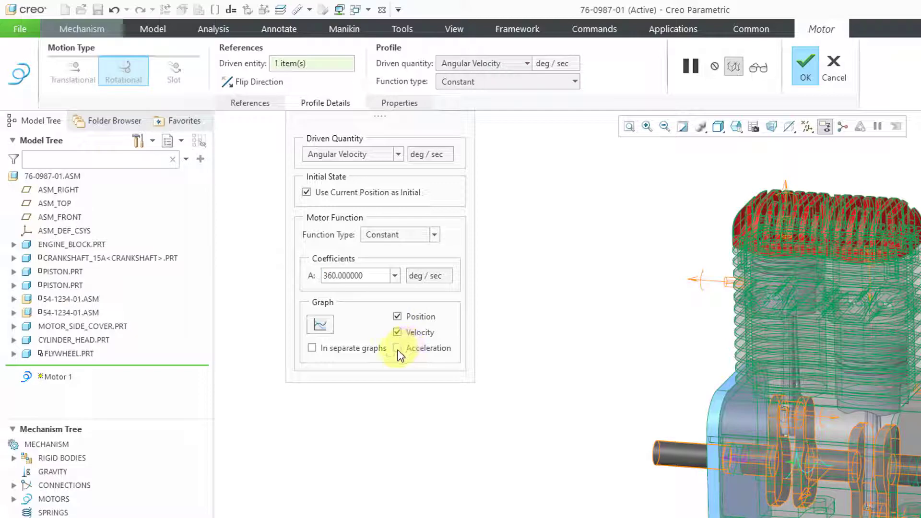
{"action": "left_click", "coordinate": [397, 348]}
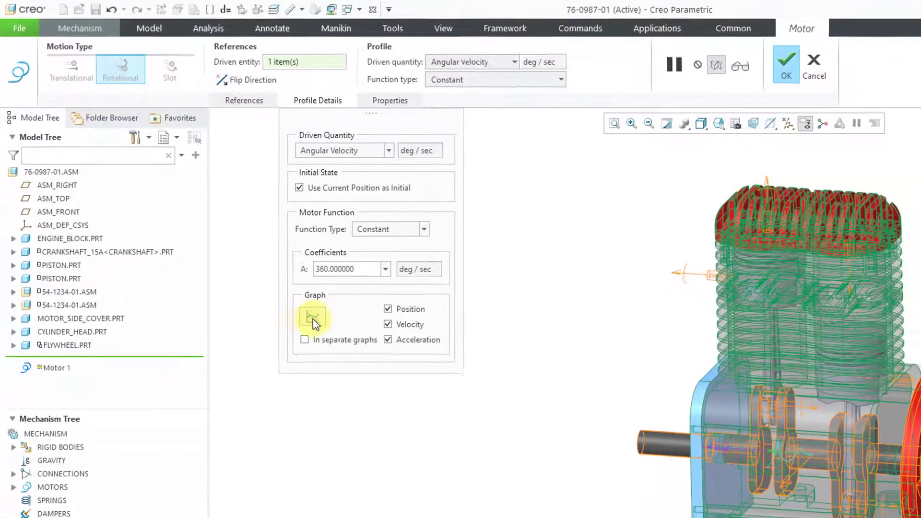
{"action": "left_click", "coordinate": [314, 317]}
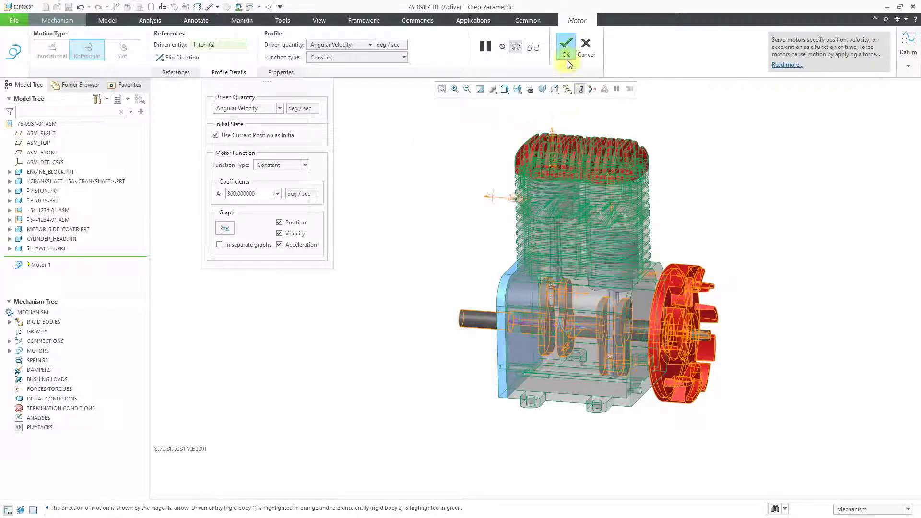
- Confirm Motor 1 and bring up the Analyses context menu in the Mechanism Tree
{"action": "left_click", "coordinate": [565, 42]}
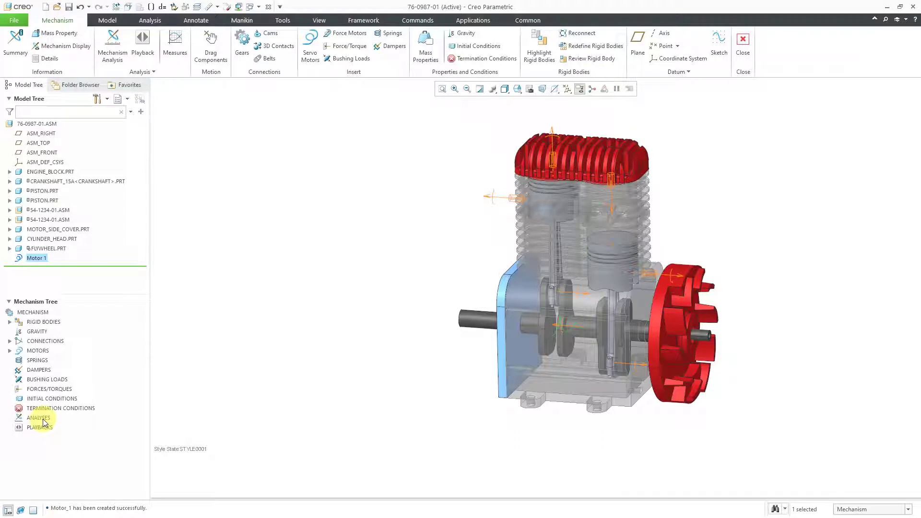
{"action": "right_click", "coordinate": [39, 417]}
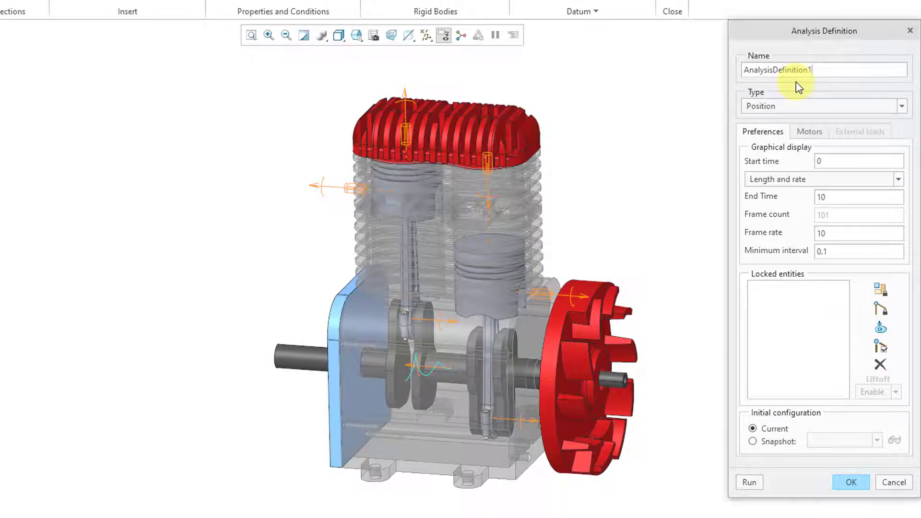
{"action": "mouse_move", "coordinate": [798, 112]}
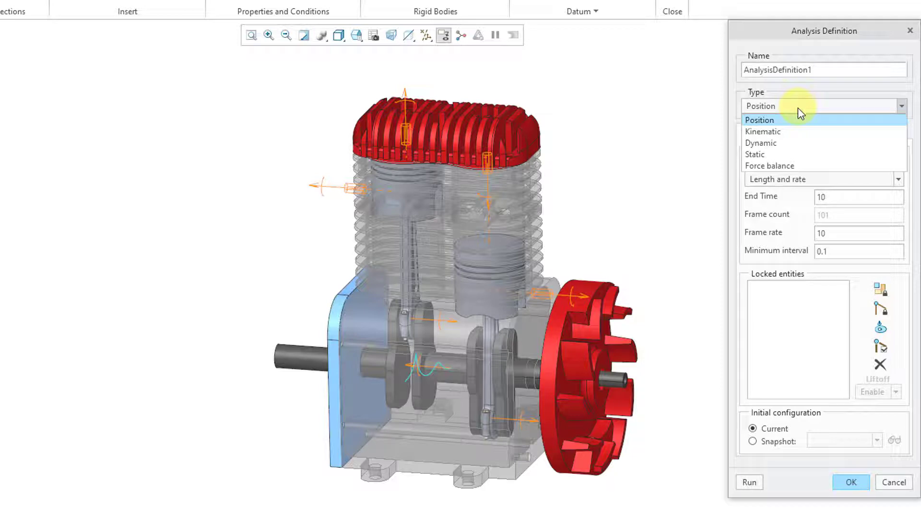
- Make AnalysisDefinition1 Kinematic with end time 12 and frame rate 25, and check that Motor 1 drives it
{"action": "left_click", "coordinate": [763, 131]}
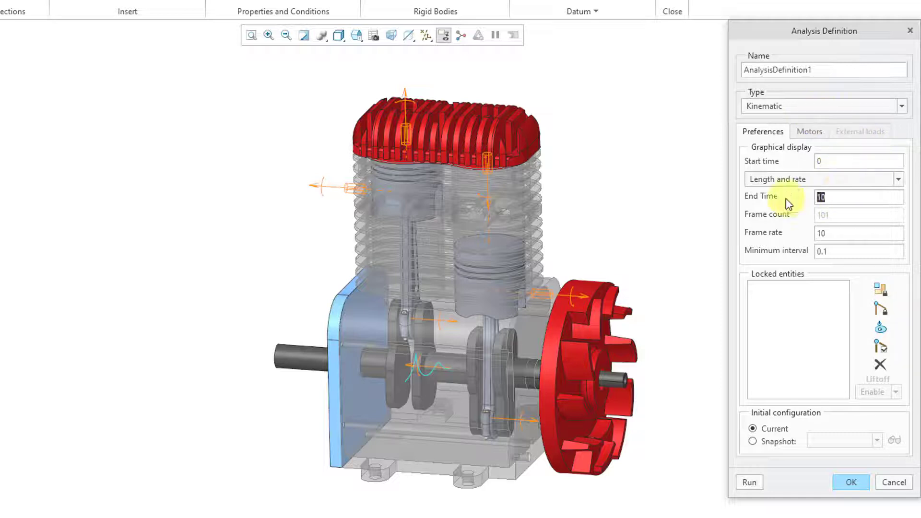
{"action": "type", "text": "12"}
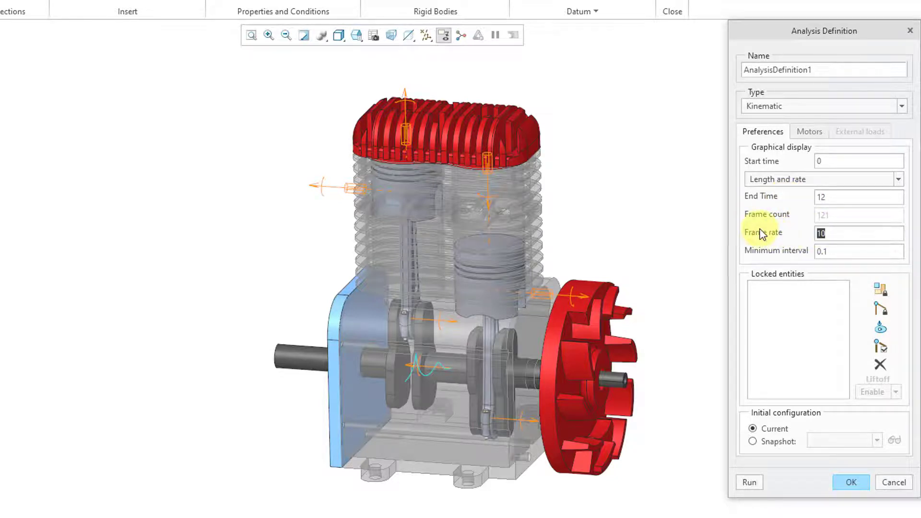
{"action": "mouse_move", "coordinate": [762, 233]}
{"action": "type", "text": "25"}
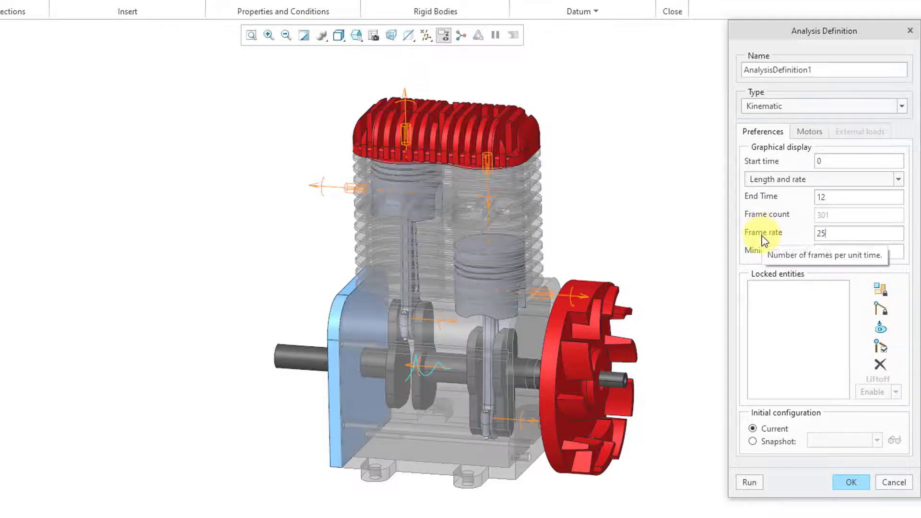
{"action": "mouse_move", "coordinate": [757, 337]}
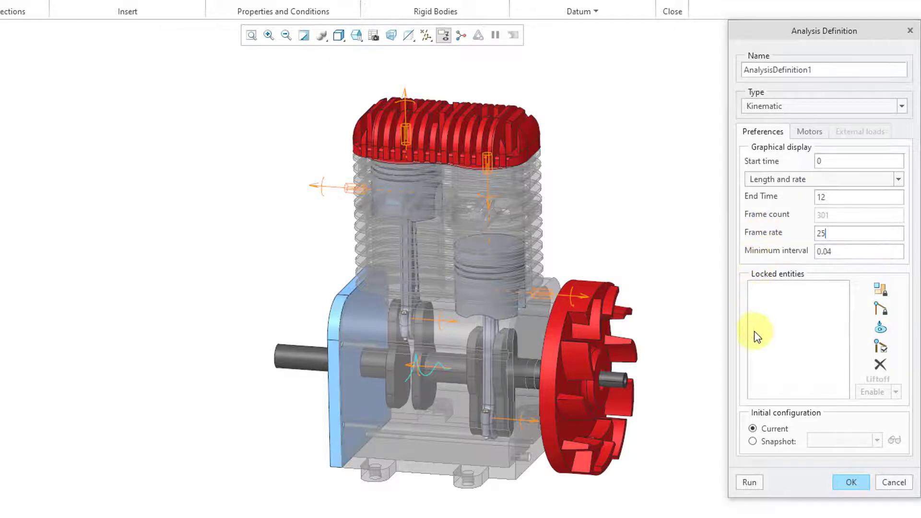
{"action": "mouse_move", "coordinate": [787, 324]}
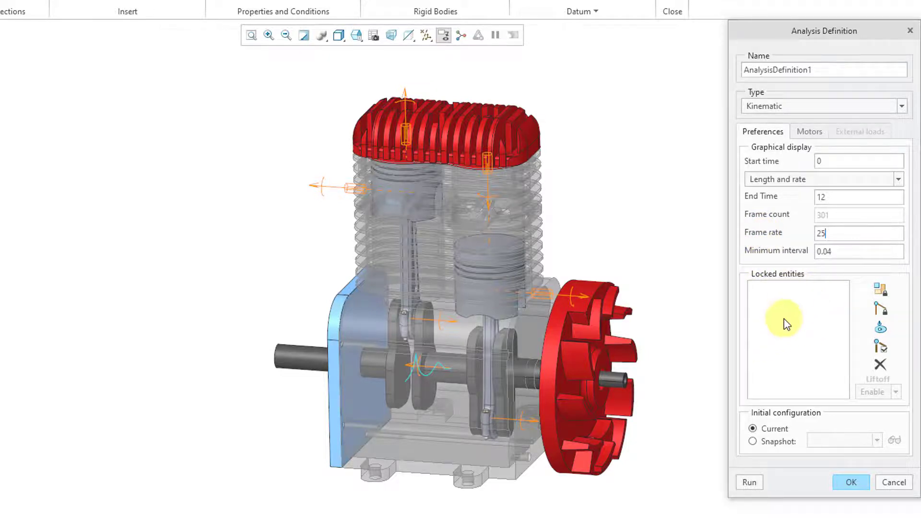
{"action": "mouse_move", "coordinate": [803, 326]}
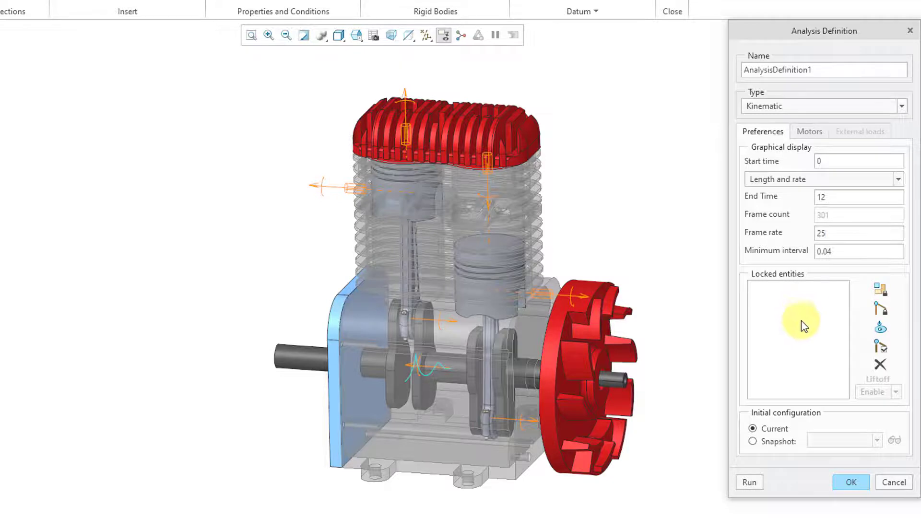
{"action": "mouse_move", "coordinate": [781, 459]}
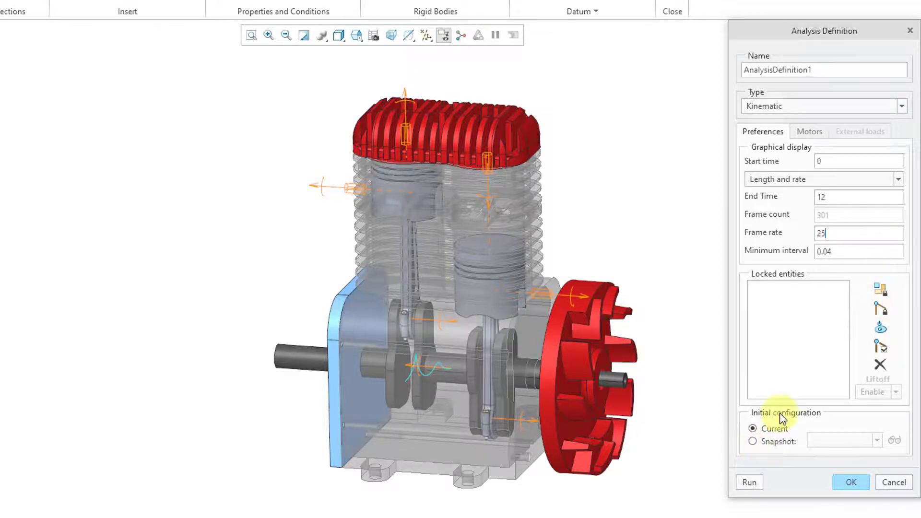
{"action": "left_click", "coordinate": [792, 131]}
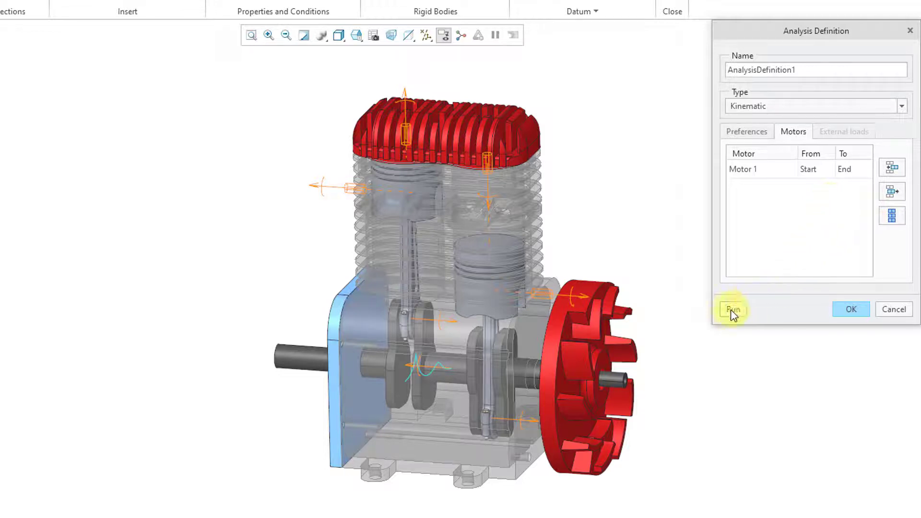
- Run AnalysisDefinition1 until complete, then accept and close the definition
{"action": "left_click", "coordinate": [733, 309]}
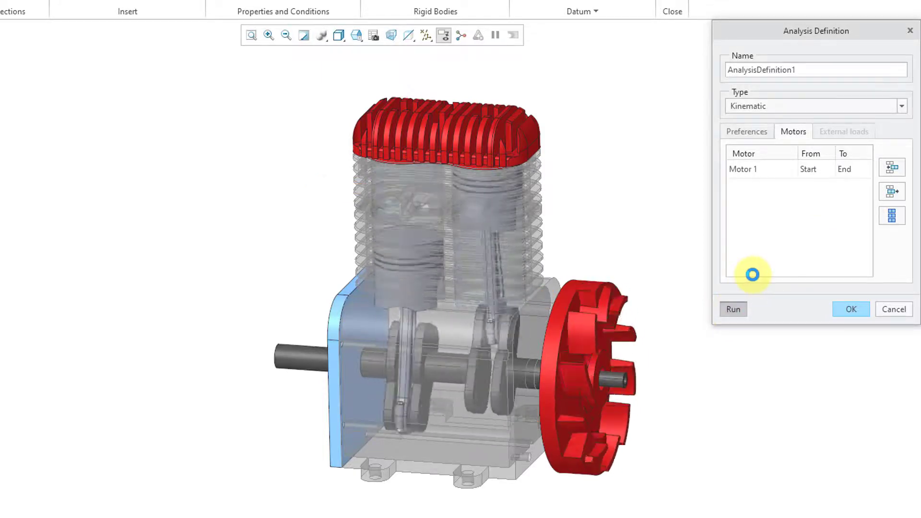
{"action": "left_click", "coordinate": [733, 309]}
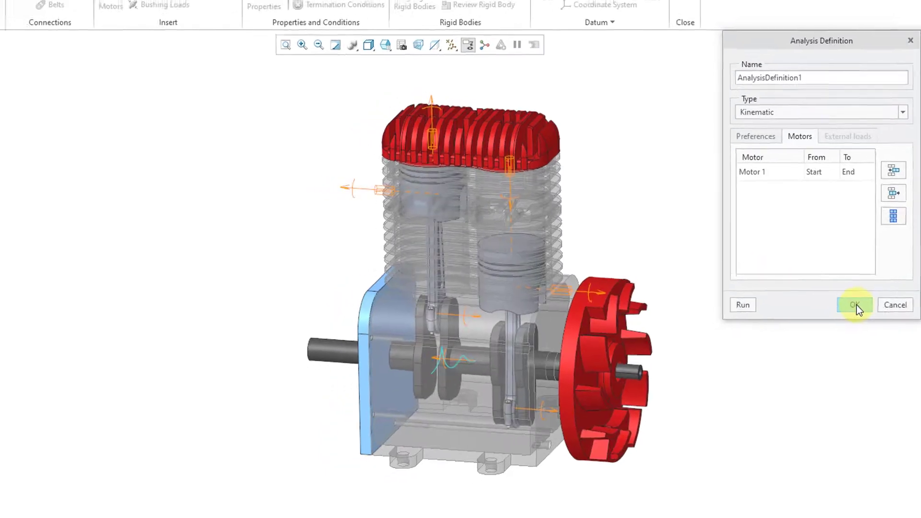
{"action": "left_click", "coordinate": [854, 305]}
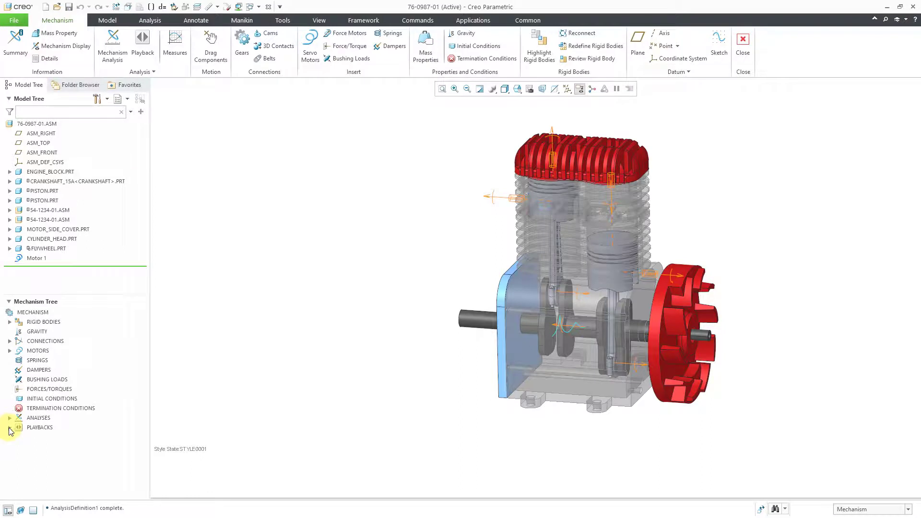
- Play the AnalysisDefinition1 animation, stop it at frame 160, and cancel the MPEG capture
{"action": "left_click", "coordinate": [9, 427]}
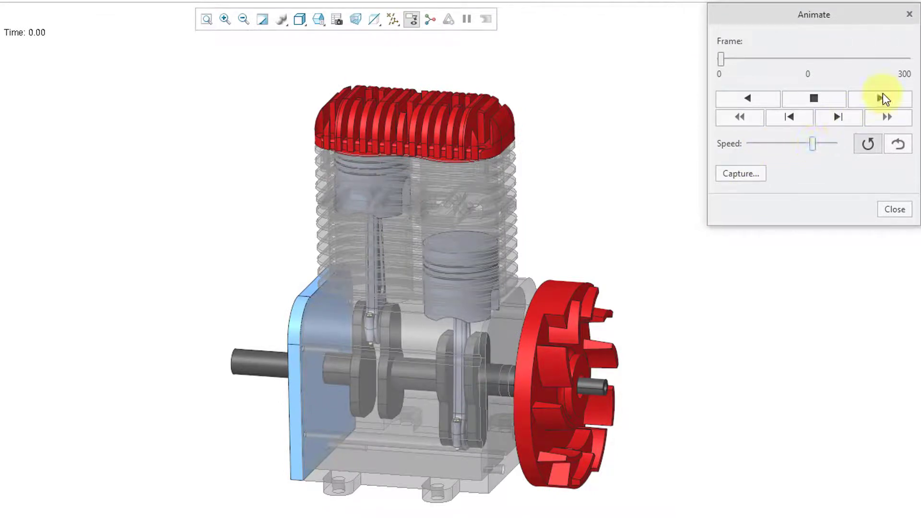
{"action": "left_click", "coordinate": [878, 98]}
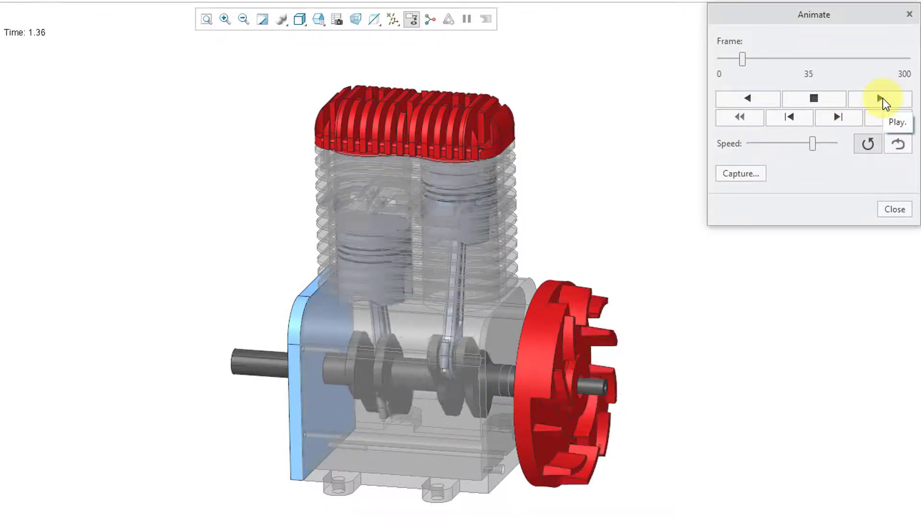
{"action": "left_click", "coordinate": [878, 98]}
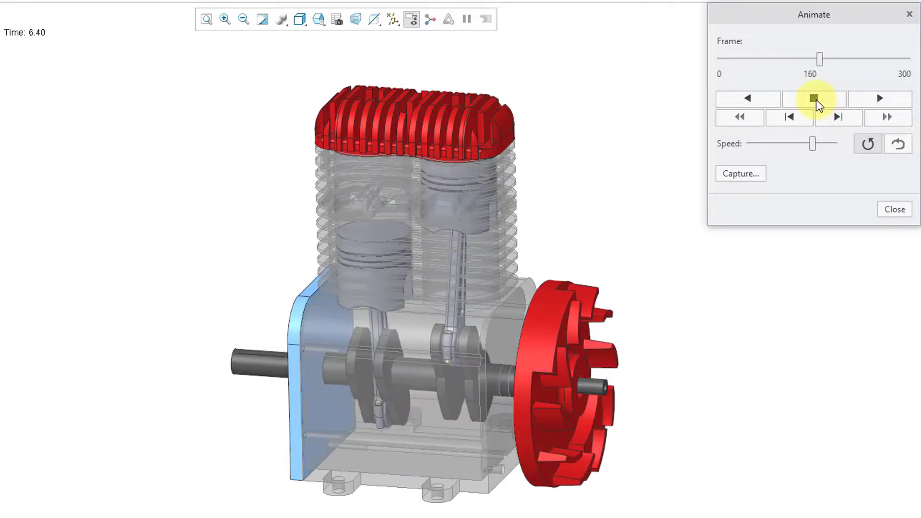
{"action": "left_click", "coordinate": [740, 173]}
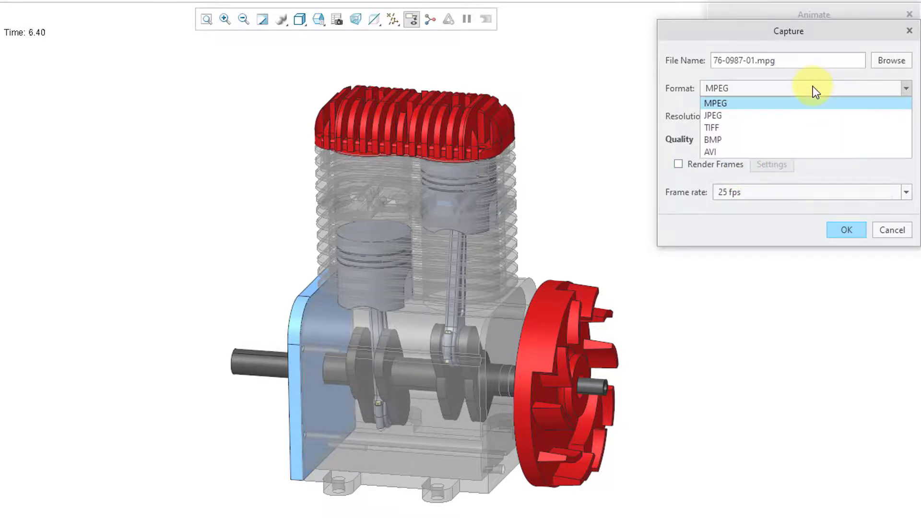
{"action": "left_click", "coordinate": [715, 89]}
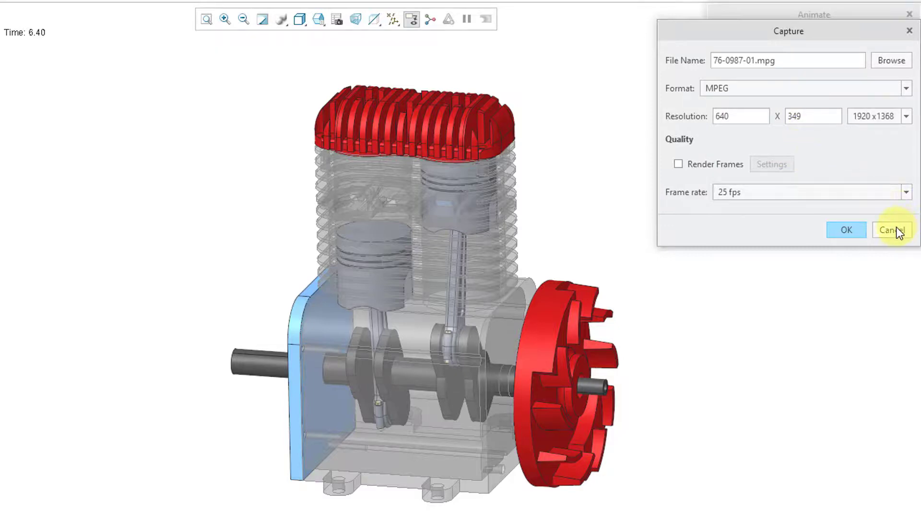
{"action": "left_click", "coordinate": [892, 230]}
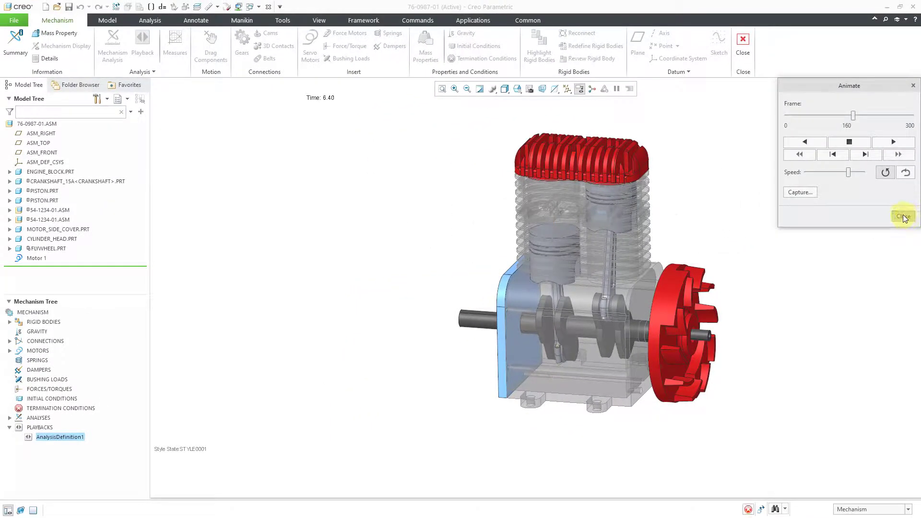
- Close the animation player and exit Mechanism mode, answering the Save Playbacks prompt
{"action": "left_click", "coordinate": [903, 216]}
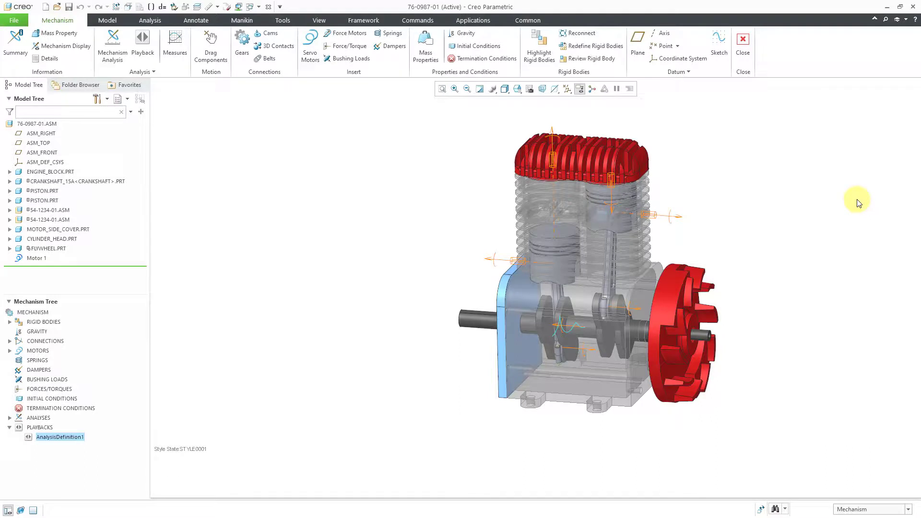
{"action": "mouse_move", "coordinate": [806, 162]}
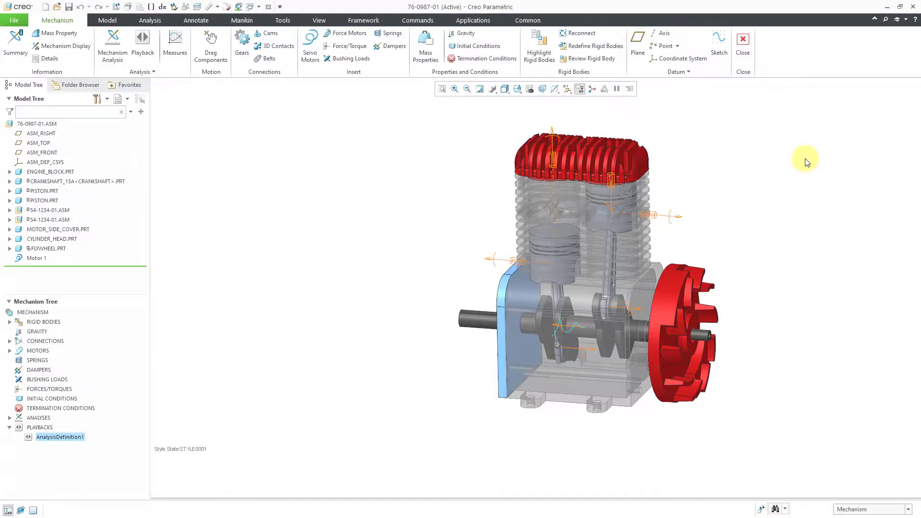
{"action": "mouse_move", "coordinate": [763, 114]}
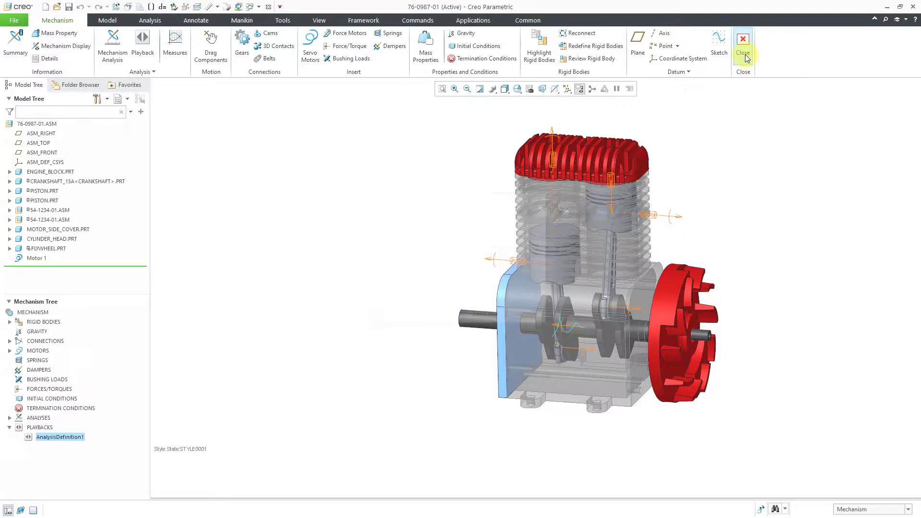
{"action": "left_click", "coordinate": [742, 38]}
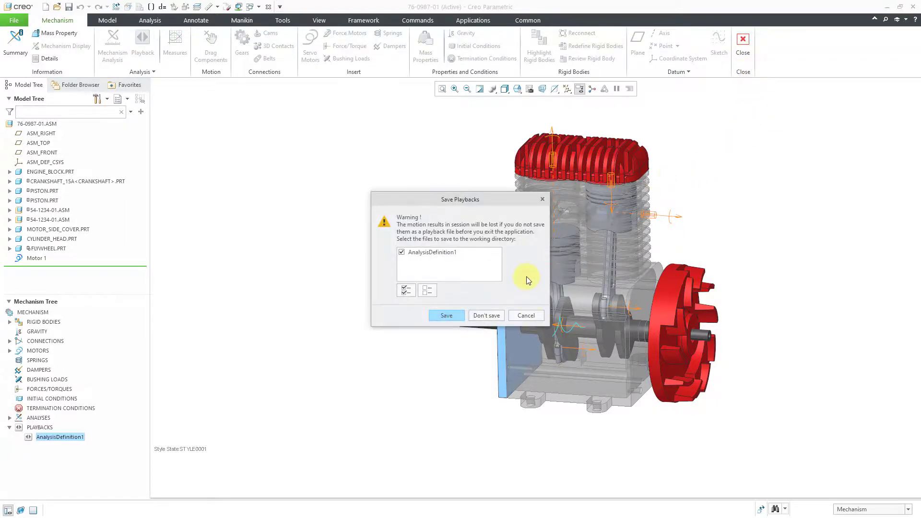
{"action": "left_click", "coordinate": [485, 316]}
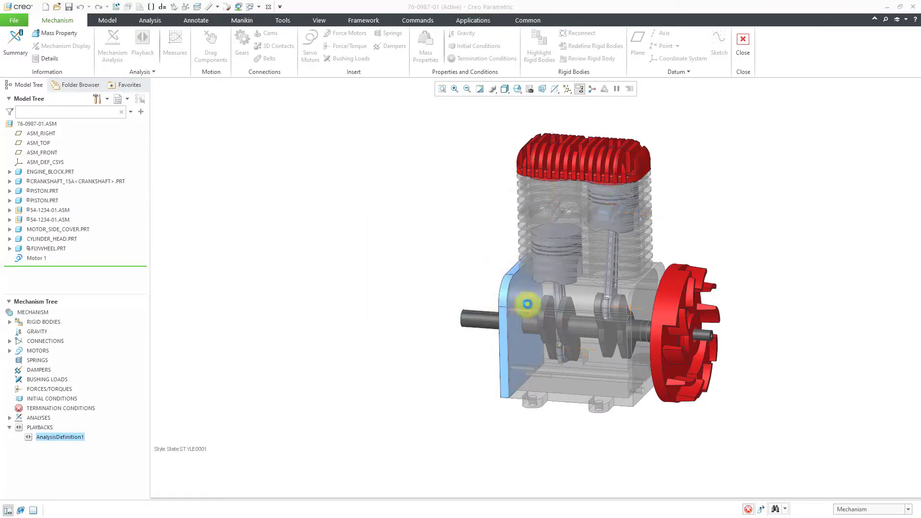